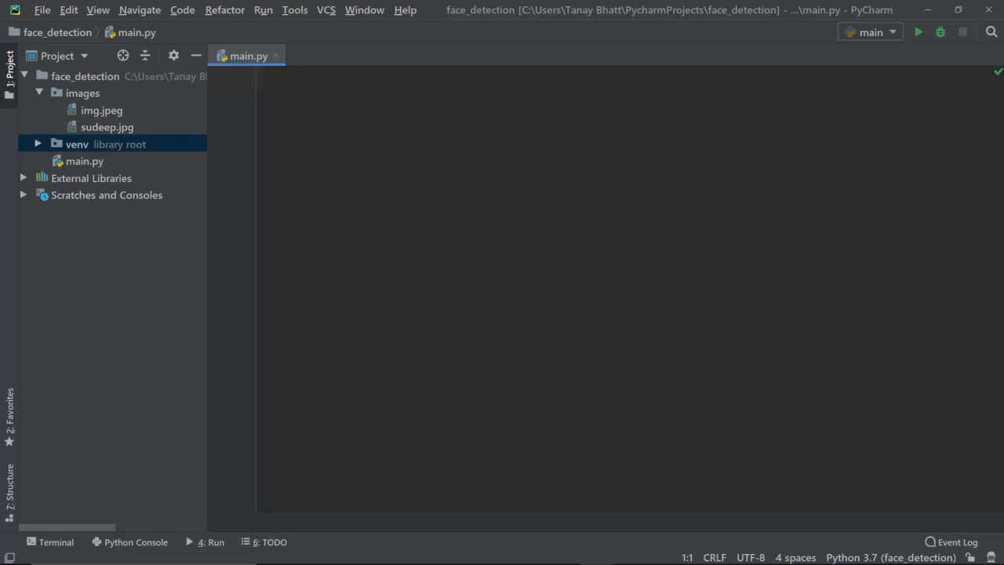
# - Install opencv-python with pip in the project terminal, then begin the import line in main.py
pyautogui.click(264, 77)
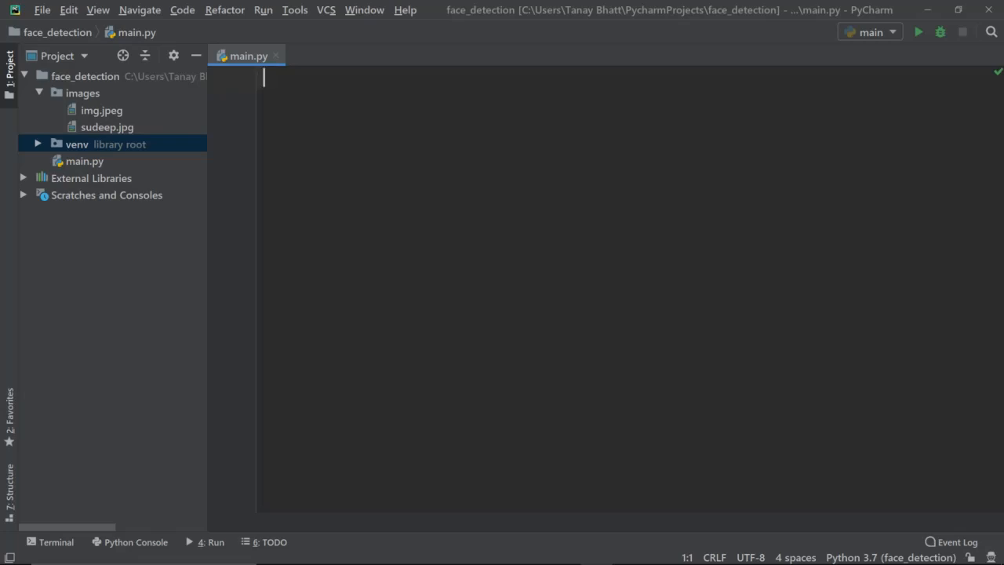
pyautogui.click(55, 542)
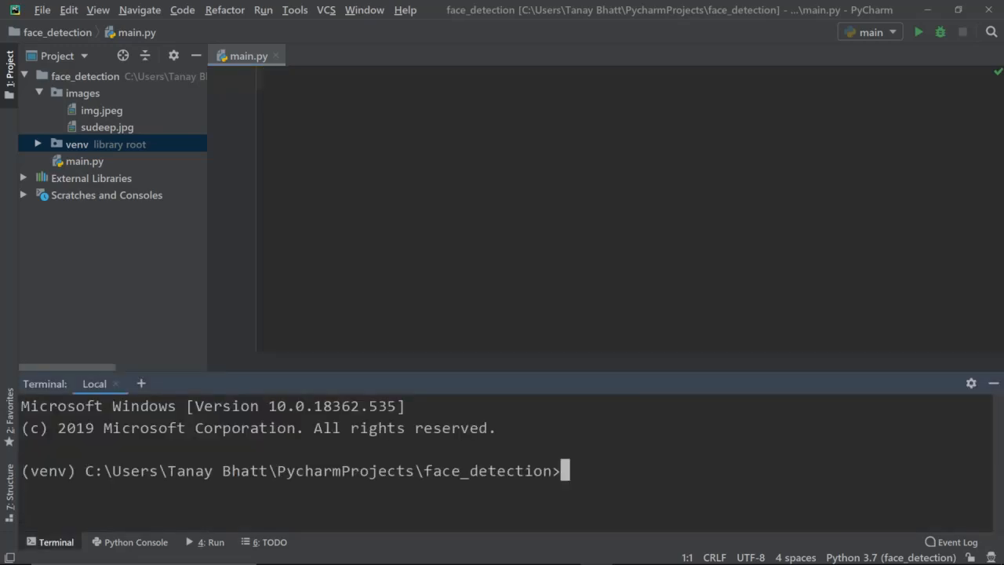
pyautogui.write('pip in')
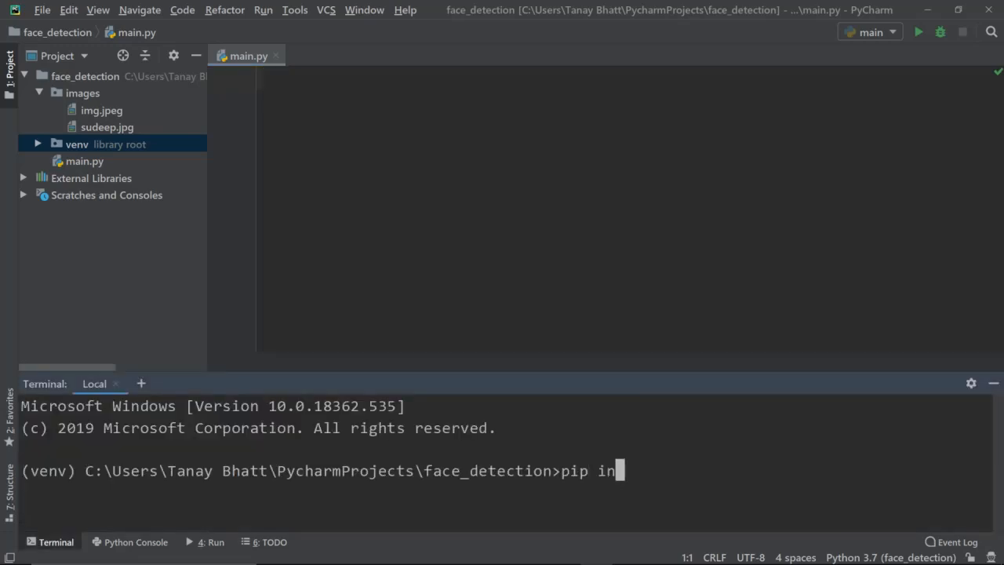
pyautogui.write('stall ope')
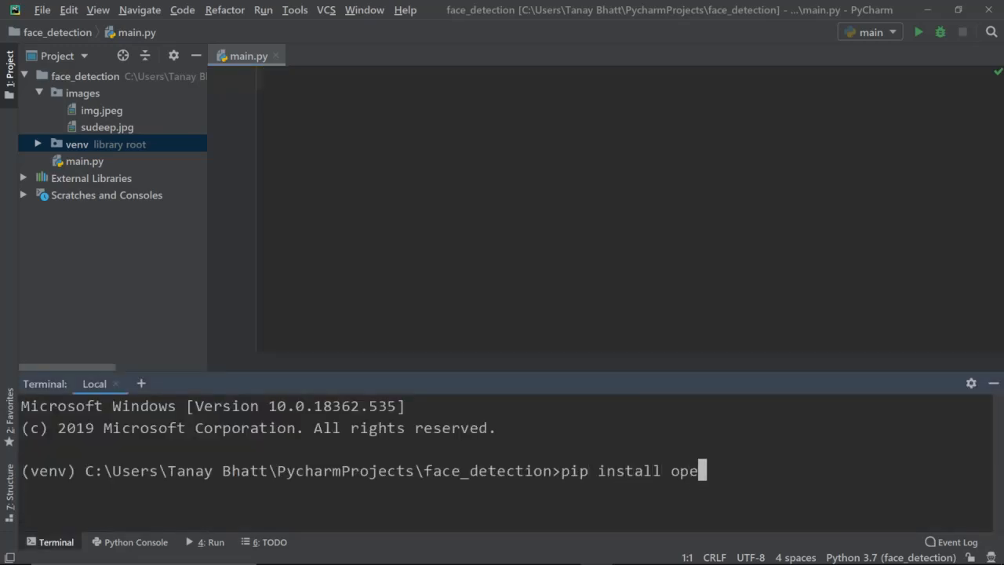
pyautogui.write('ncv')
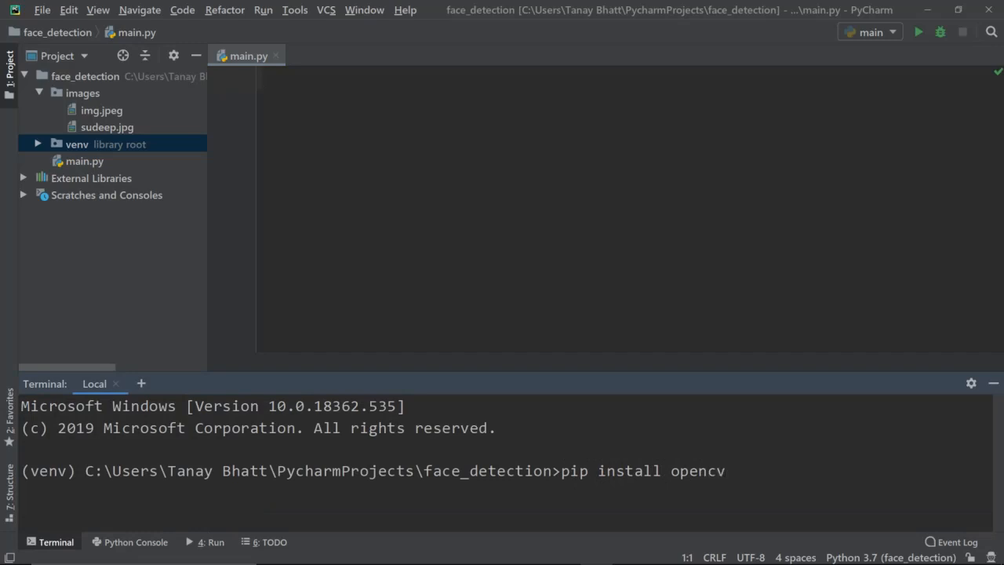
pyautogui.write('-python')
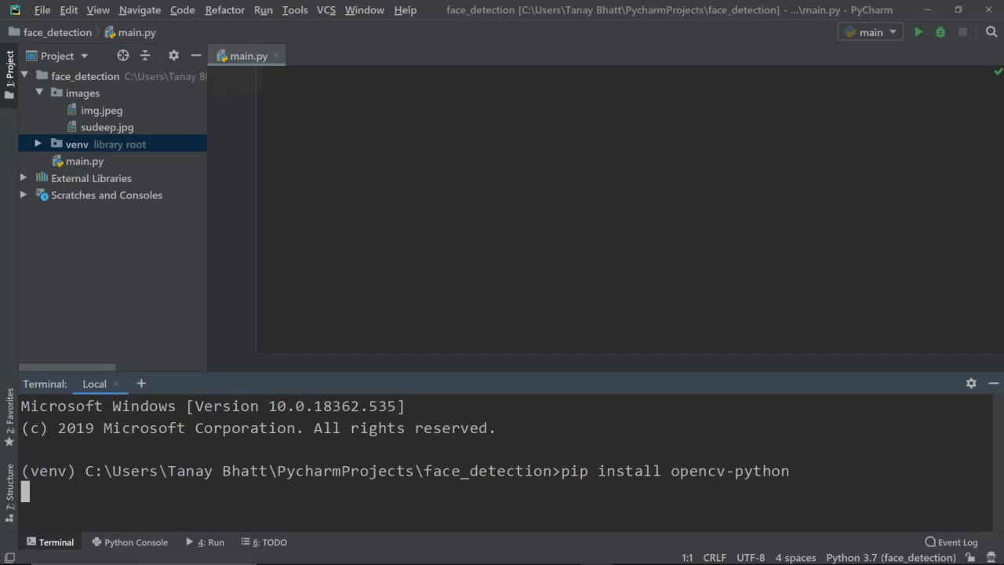
pyautogui.write('import cv2')
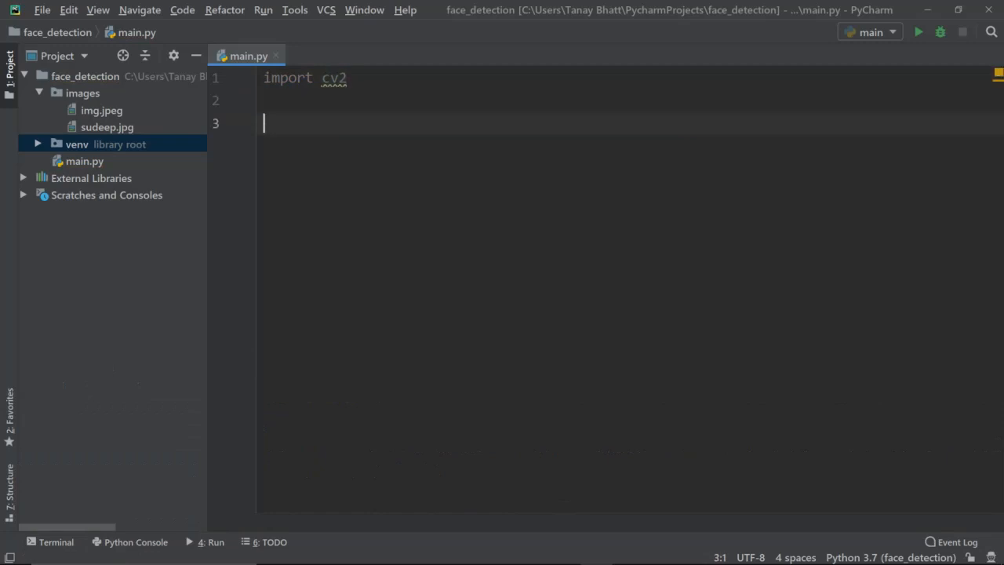
# - Start a face_cascade variable assigned to cv2.CascadeClassifier('') below import cv2
pyautogui.write('face')
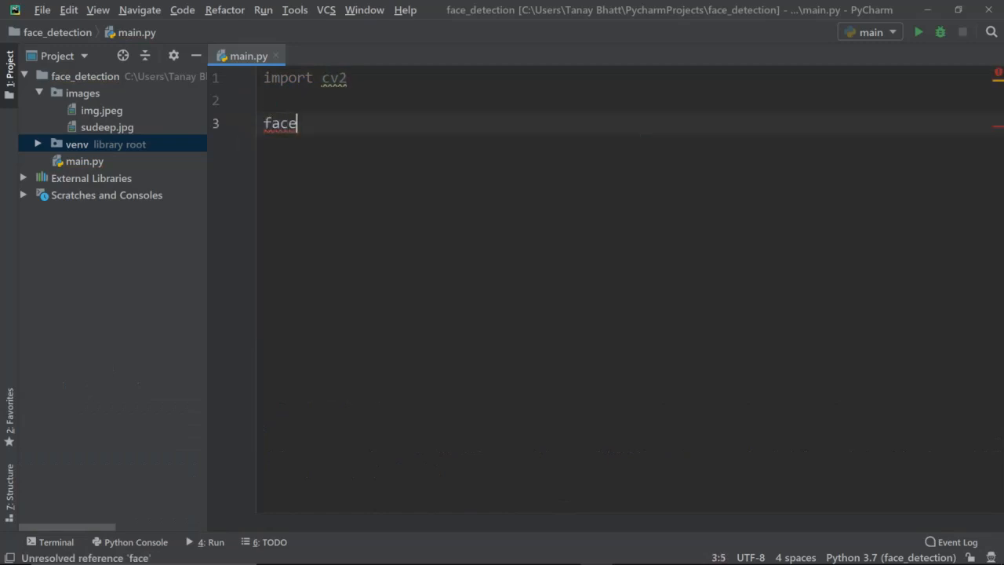
pyautogui.write('_casca')
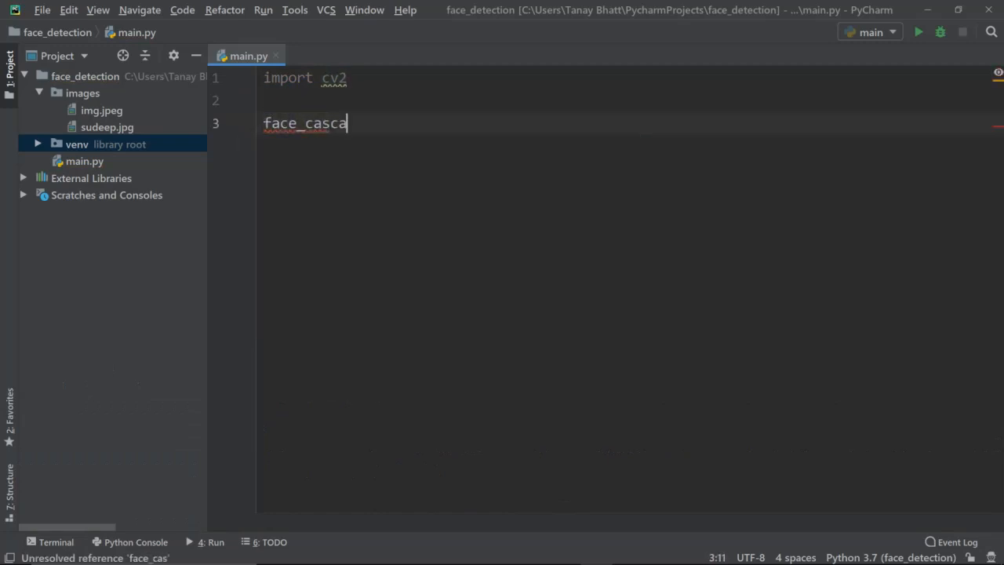
pyautogui.write('de =')
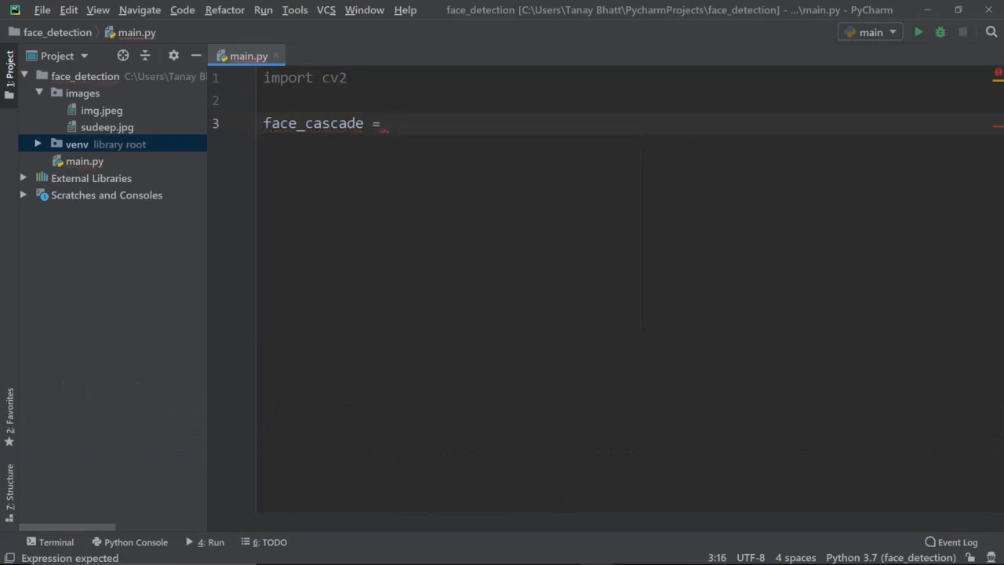
pyautogui.write('cv2.')
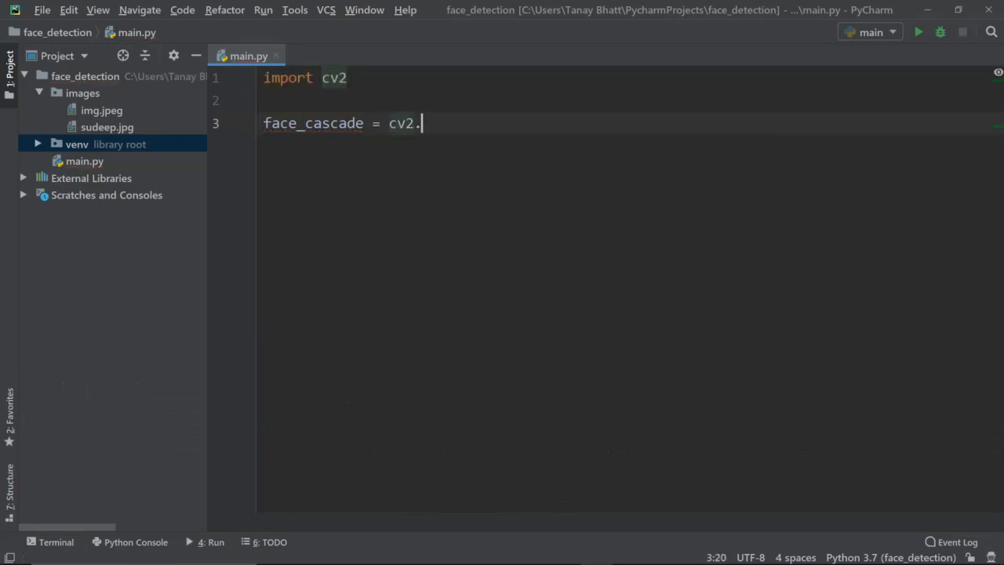
pyautogui.write("CascadeClassifier('")
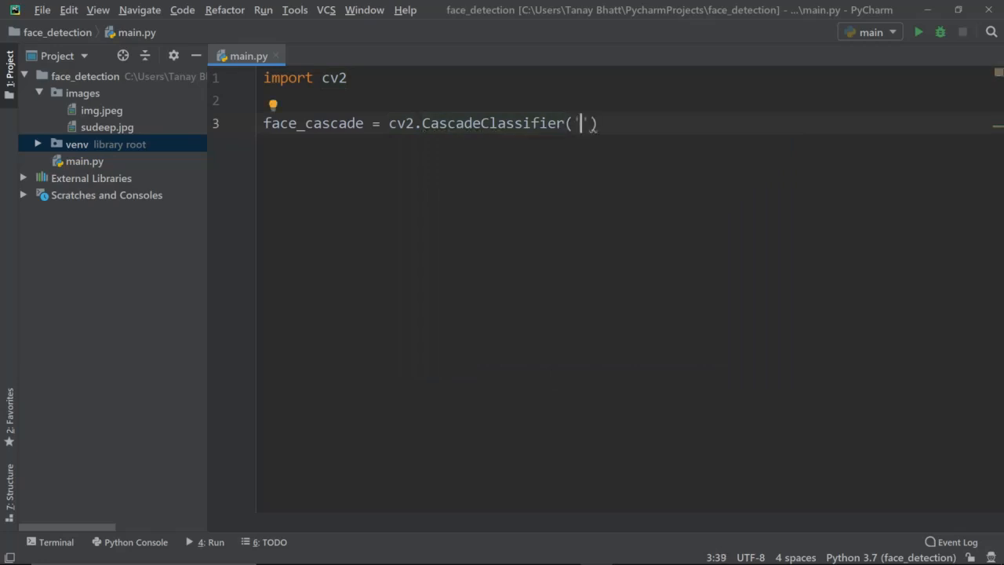
# - Expand venv > Lib > site-packages > cv2 > data to find haarcascade_frontalface_default.xml
pyautogui.click(38, 144)
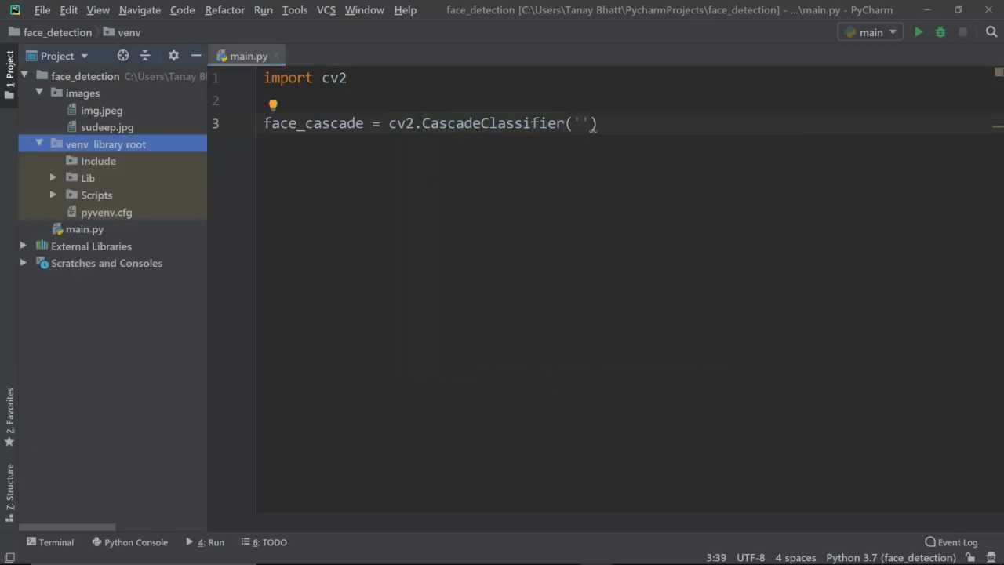
pyautogui.click(52, 178)
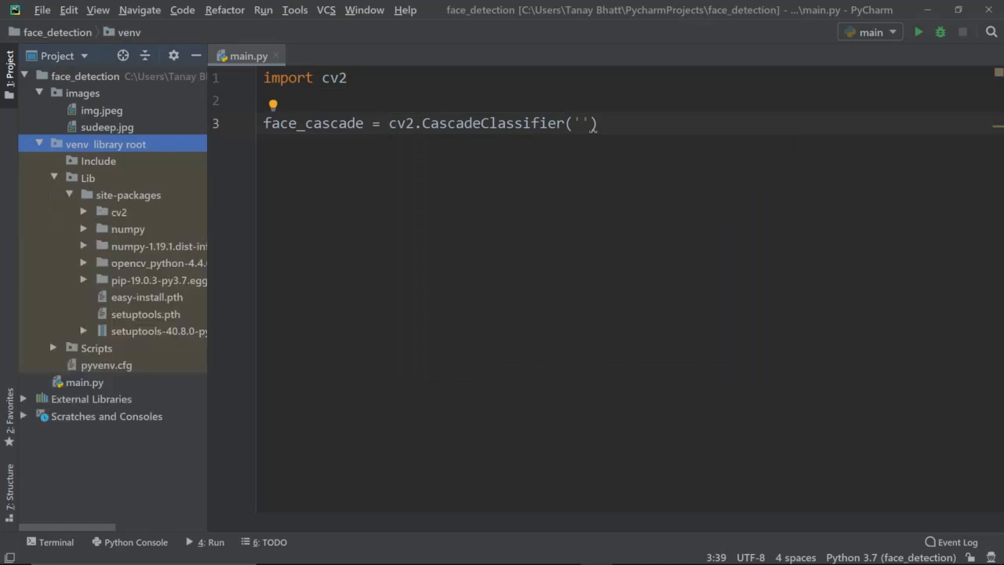
pyautogui.click(99, 205)
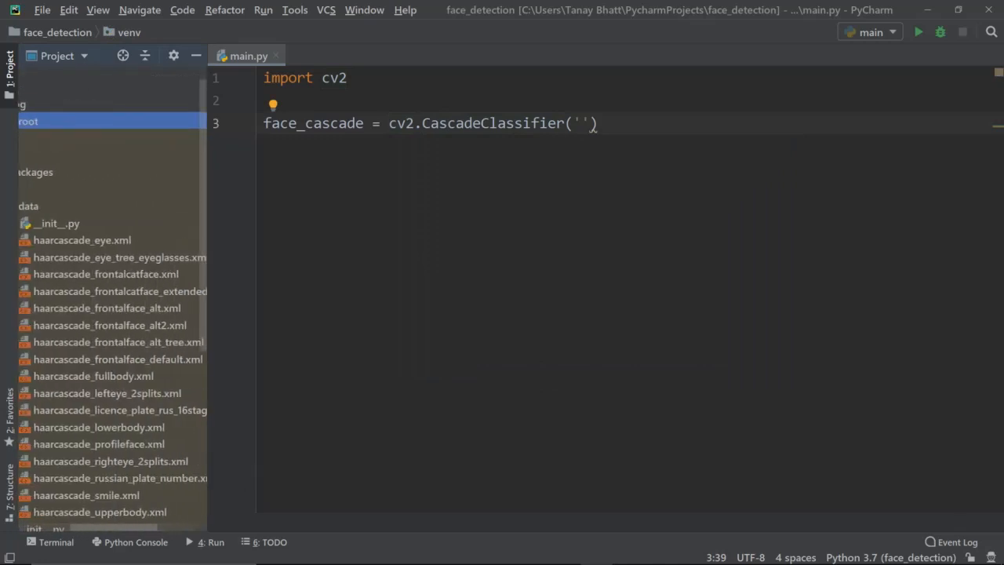
pyautogui.click(110, 358)
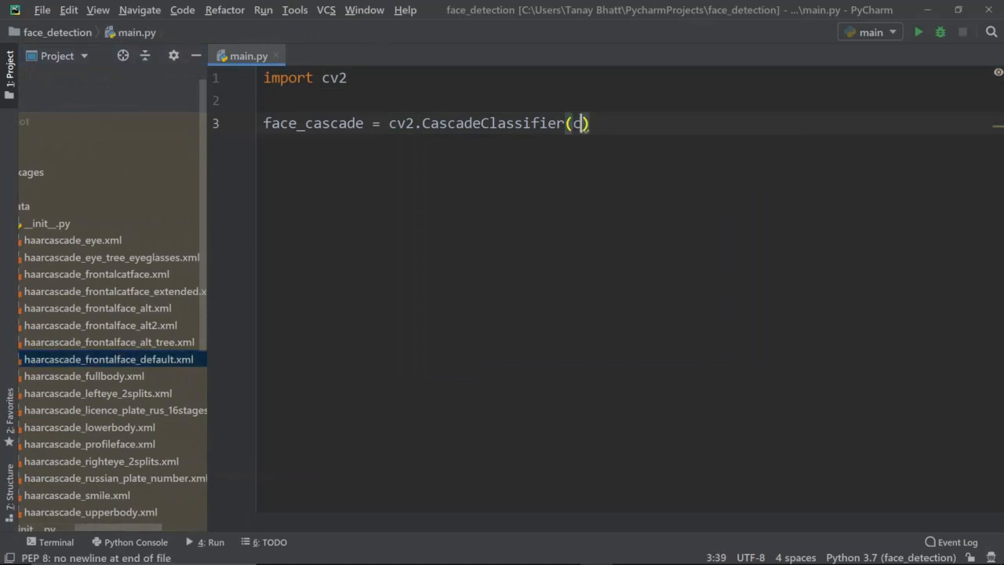
# - Load haarcascade_frontalface_default.xml and haarcascade_eye.xml from cv2.data.haarcascades into face_cascade and eye_cascade
pyautogui.write('cv2.dat')
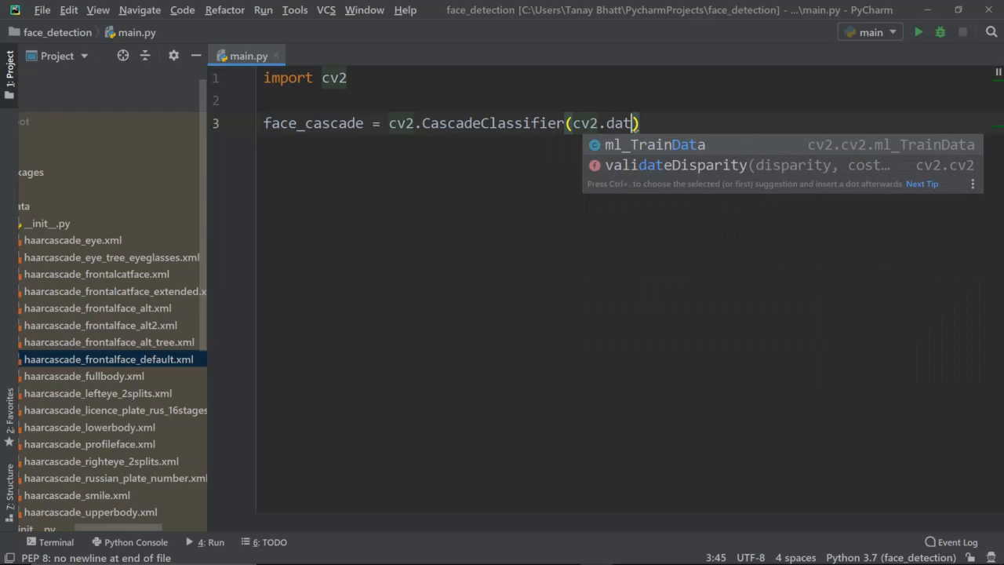
pyautogui.write('a.haarcascades +')
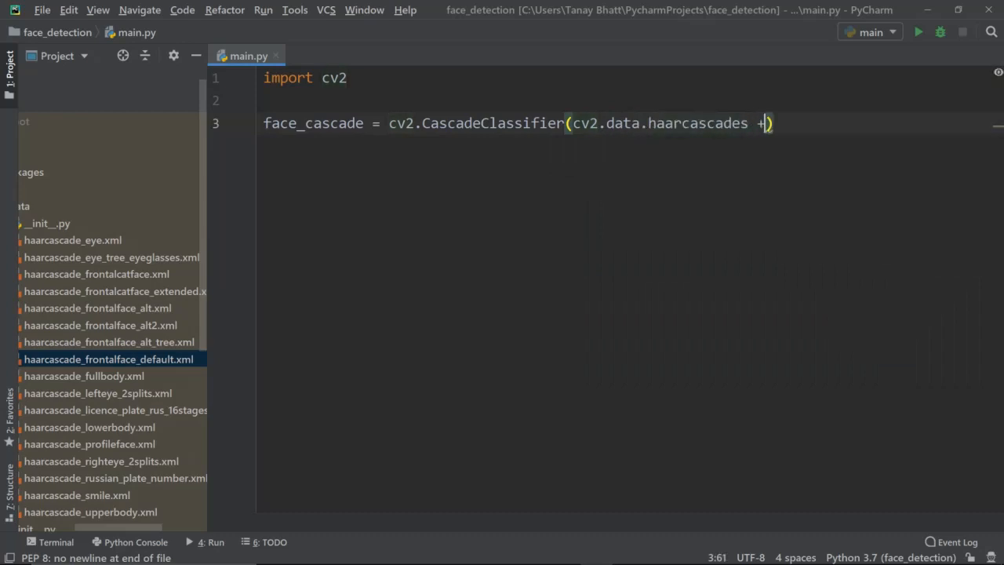
pyautogui.write("'haar'")
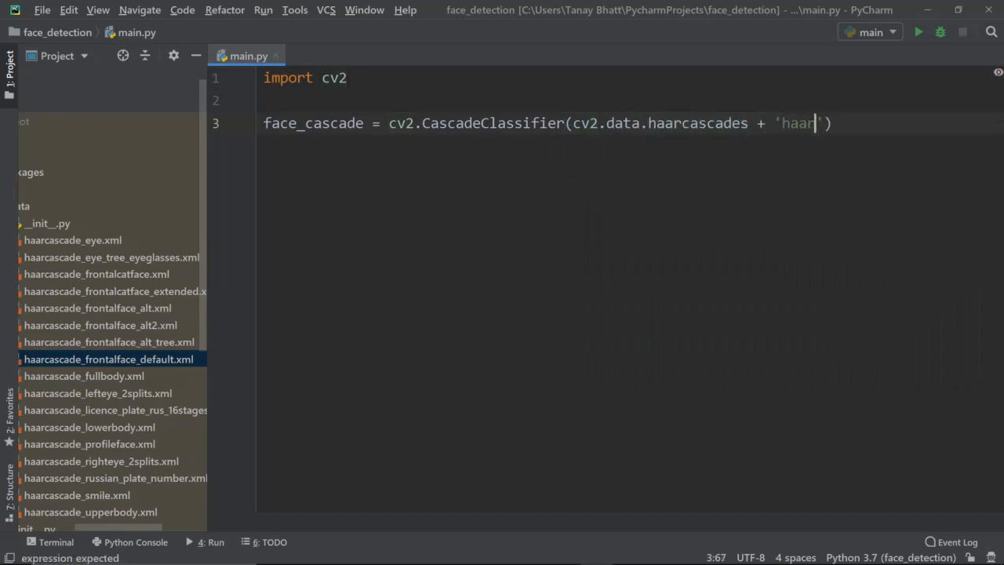
pyautogui.write('casc')
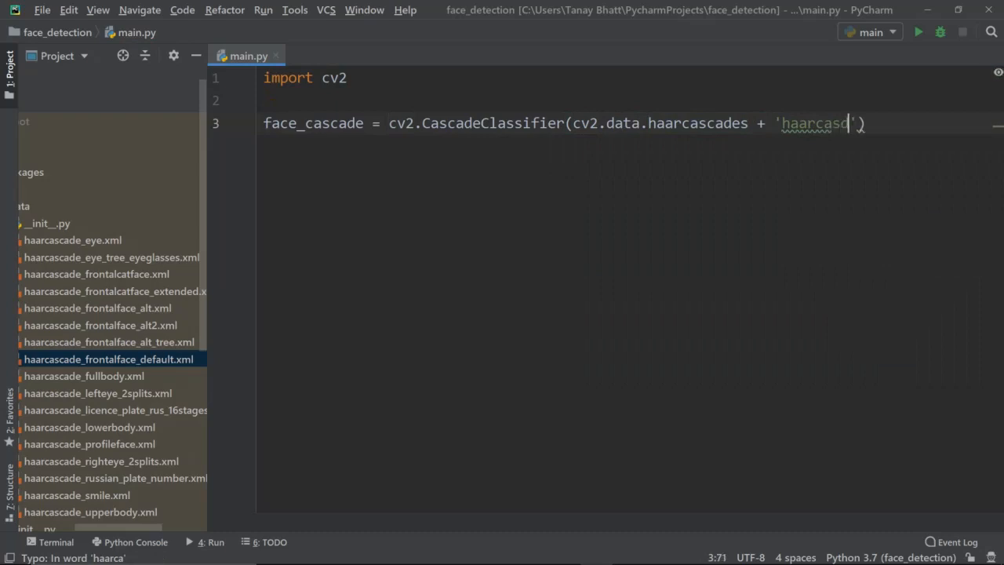
pyautogui.write('a')
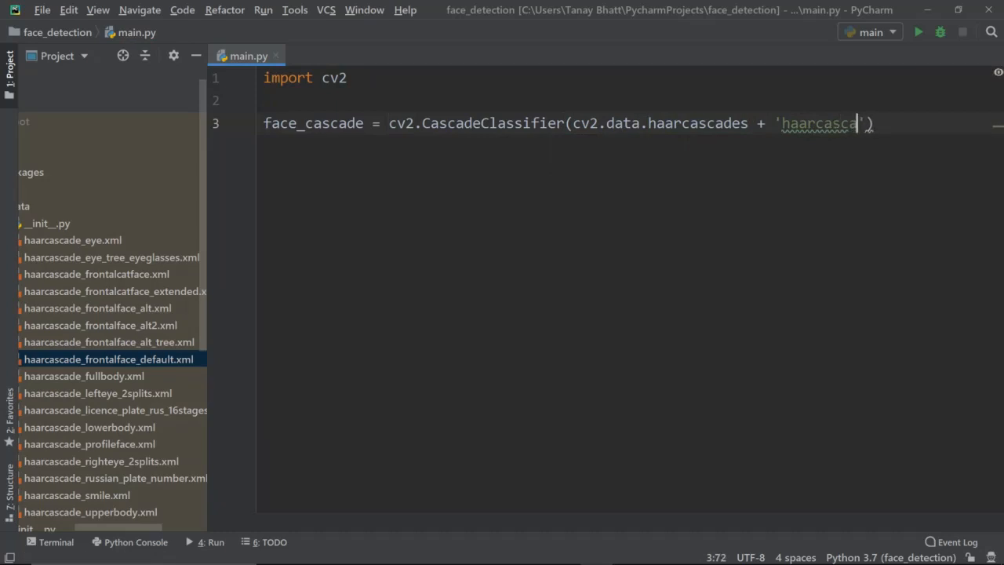
pyautogui.write('de')
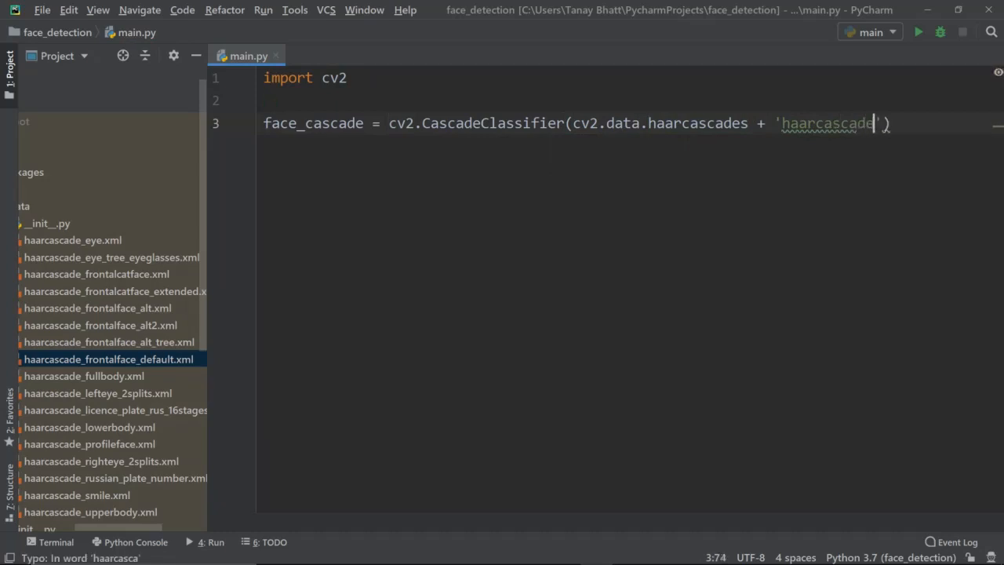
pyautogui.write('_fronta')
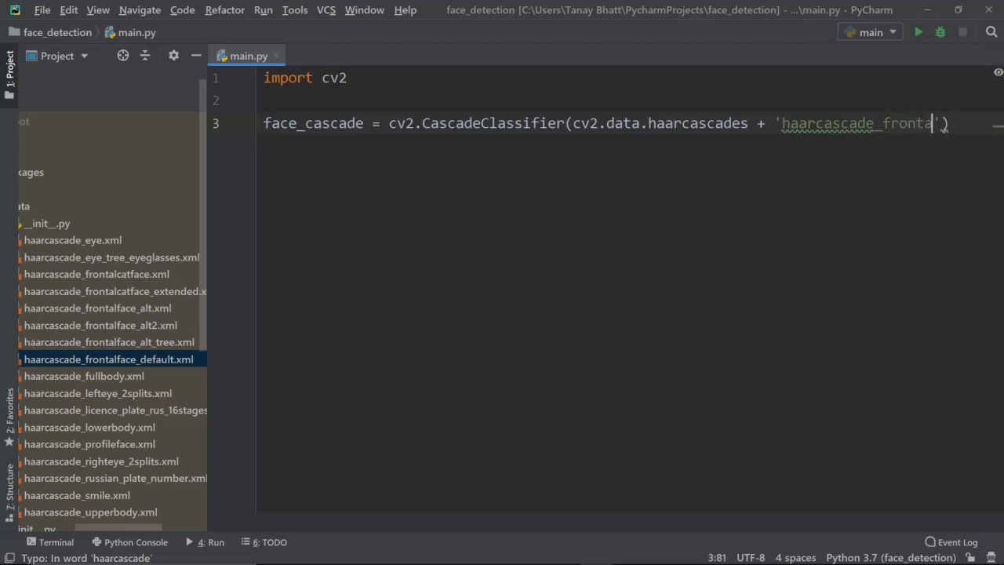
pyautogui.write('lefa')
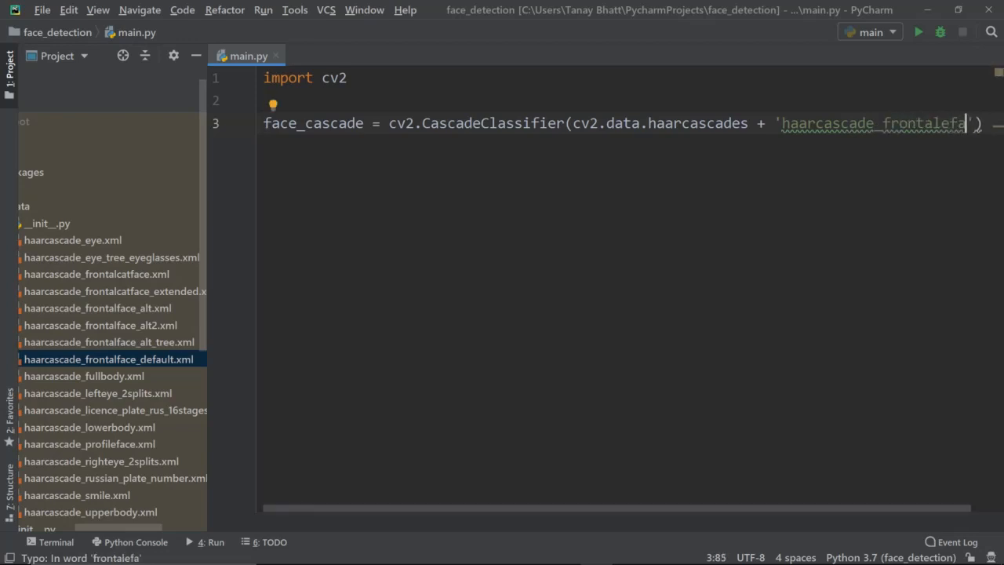
pyautogui.write('ce')
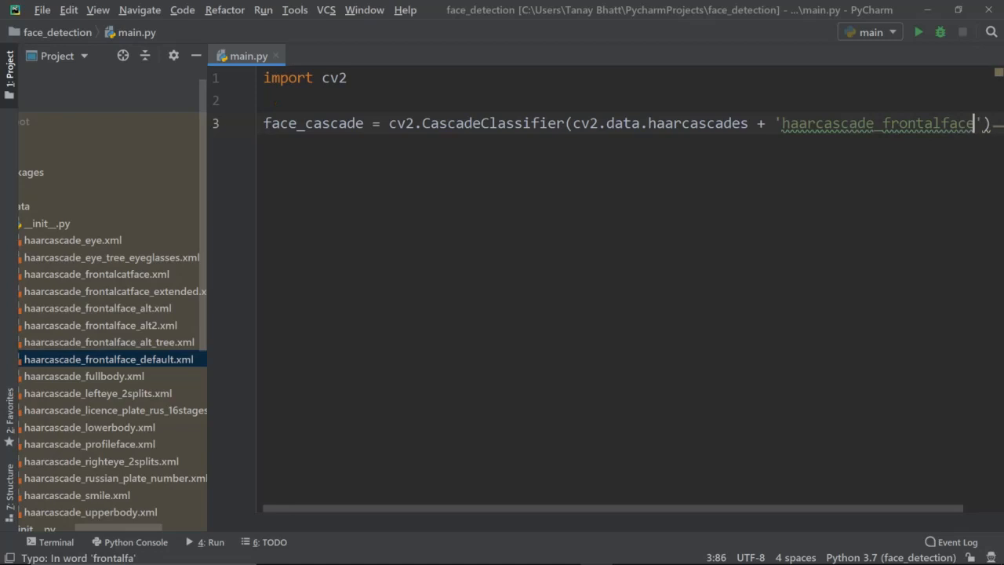
pyautogui.write('_default.xml')
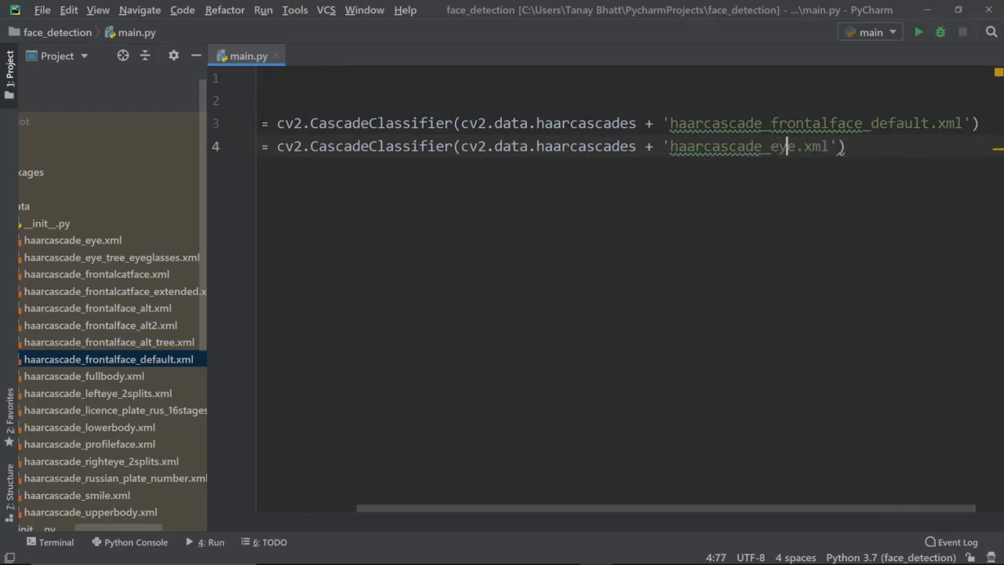
pyautogui.hscroll(-3)
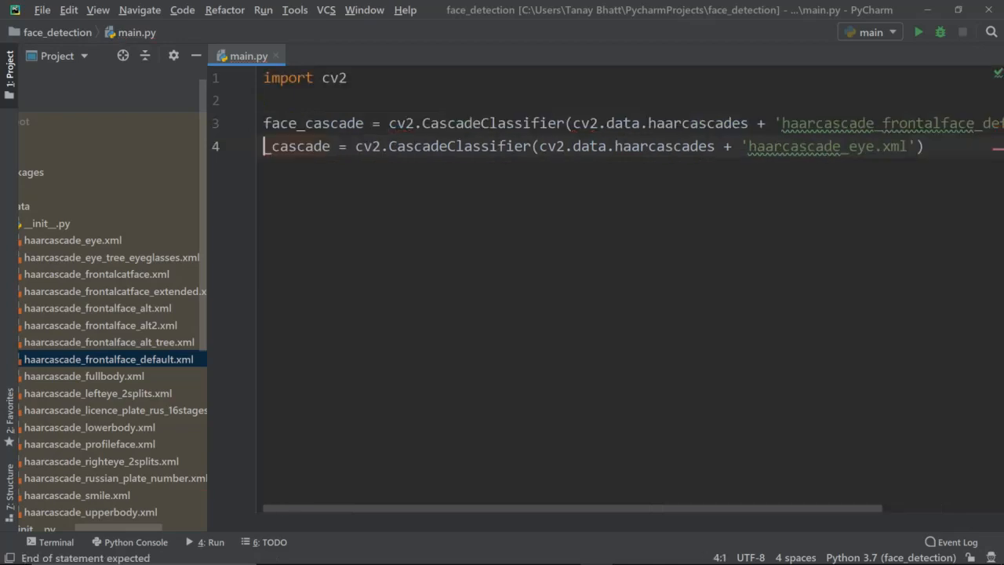
pyautogui.write('eye')
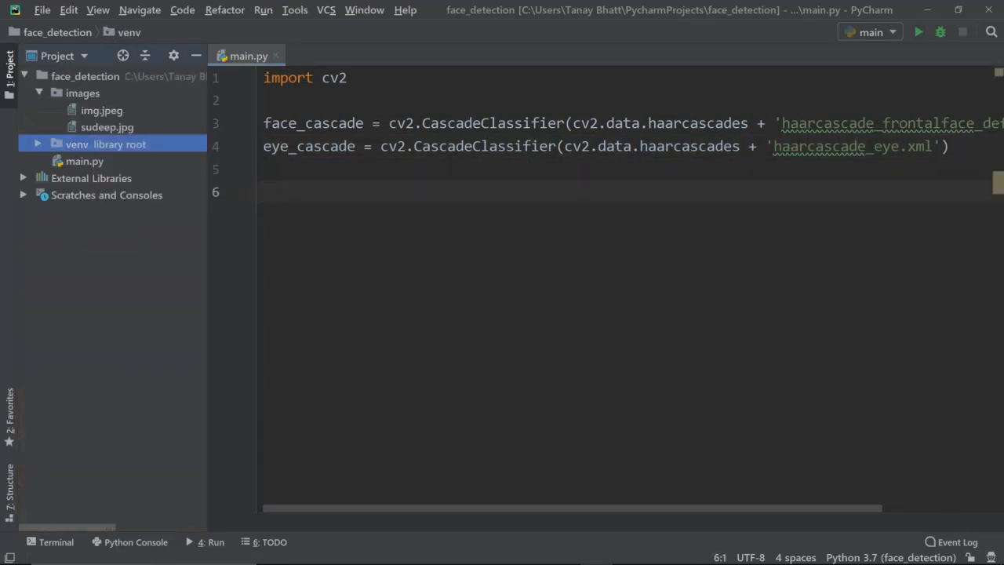
# - Read 'images/sudeep.jpg' into img with cv2.imread, leaving a blank line below
pyautogui.write('img -')
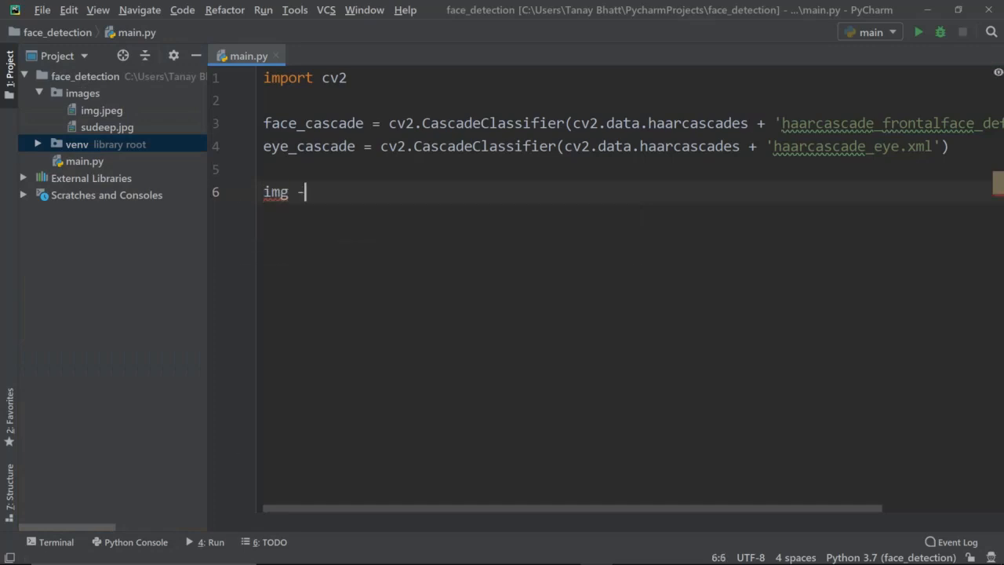
pyautogui.write('= cv2')
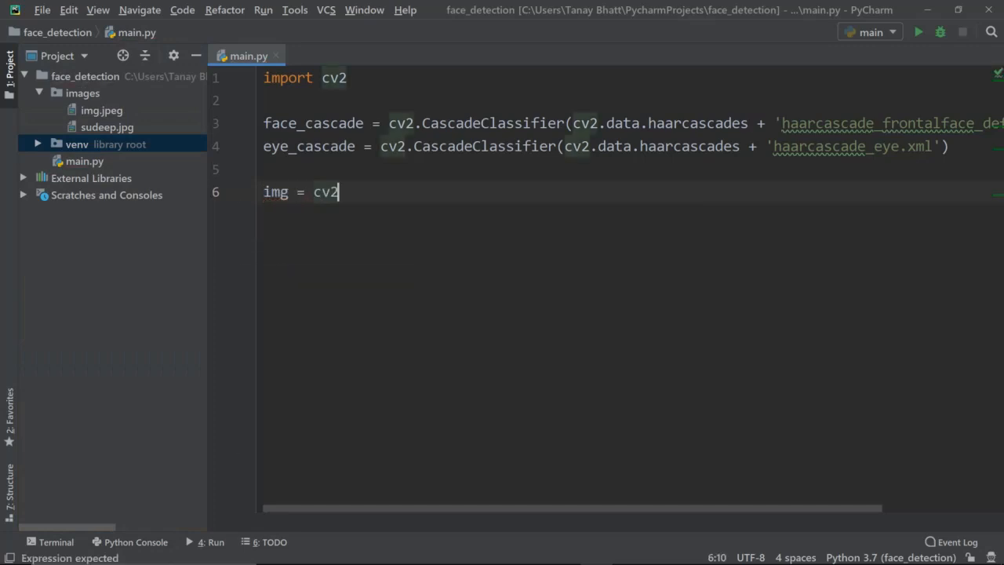
pyautogui.write('.imread(')
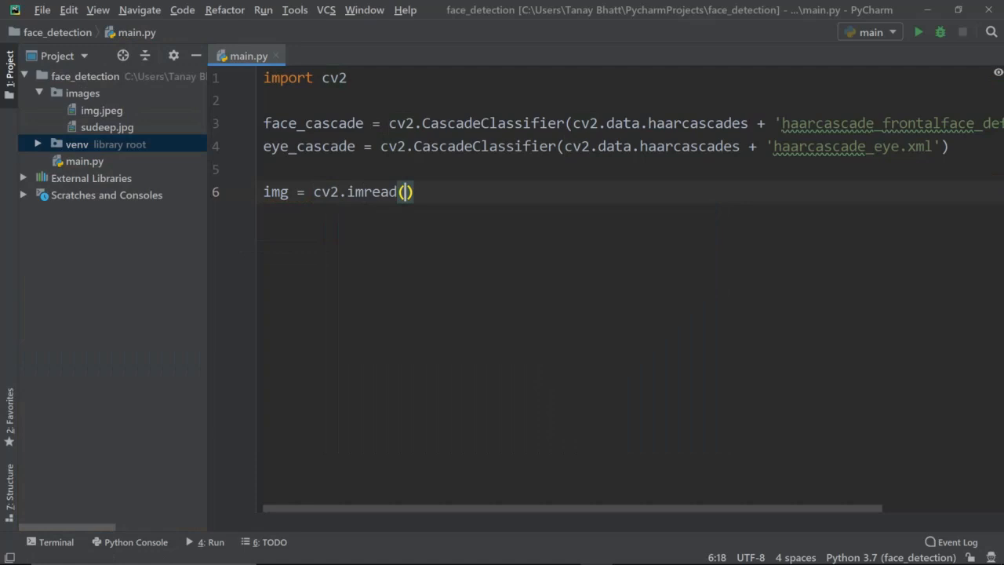
pyautogui.write("'im'")
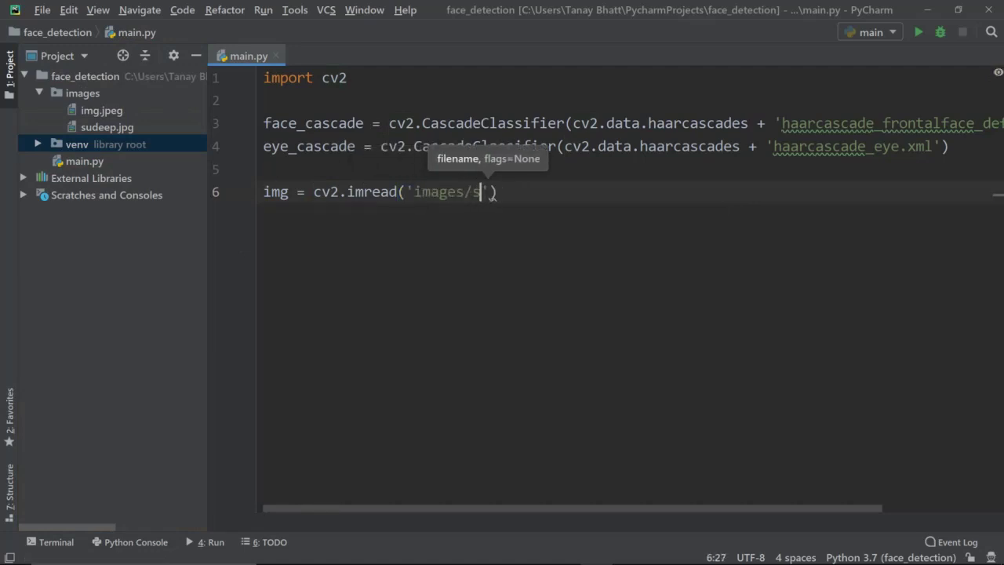
pyautogui.write('ud')
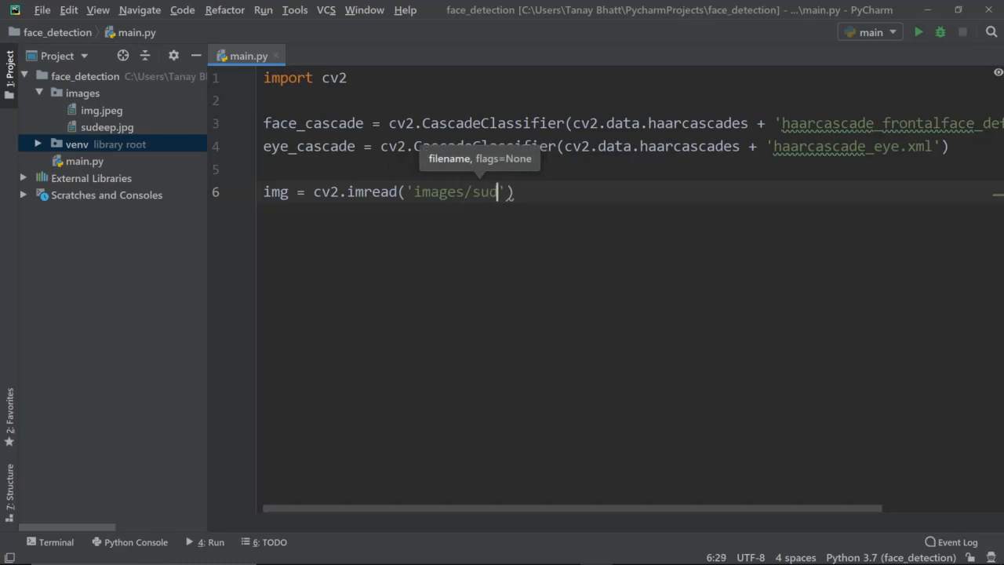
pyautogui.write('eep.jp')
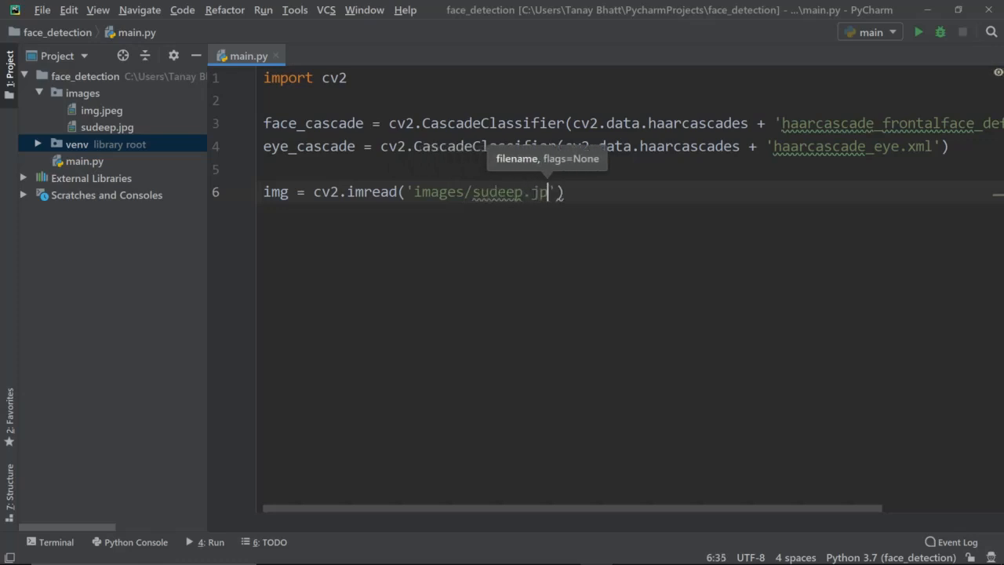
pyautogui.press('enter')
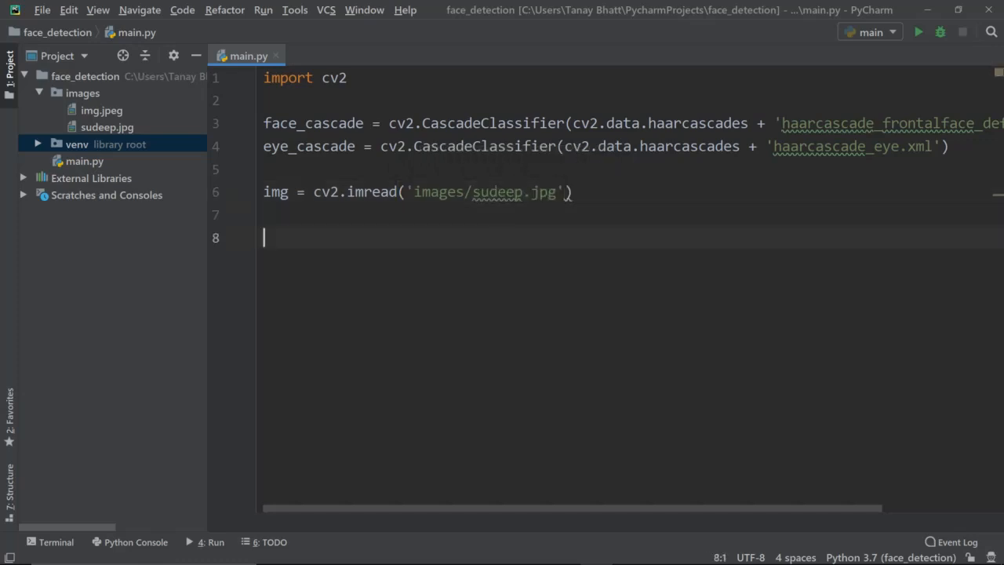
# - Assign faces = face_cascade.detectMultiScale(img, scaleFactor=1.1, minNeighbors=5)
pyautogui.write('faces')
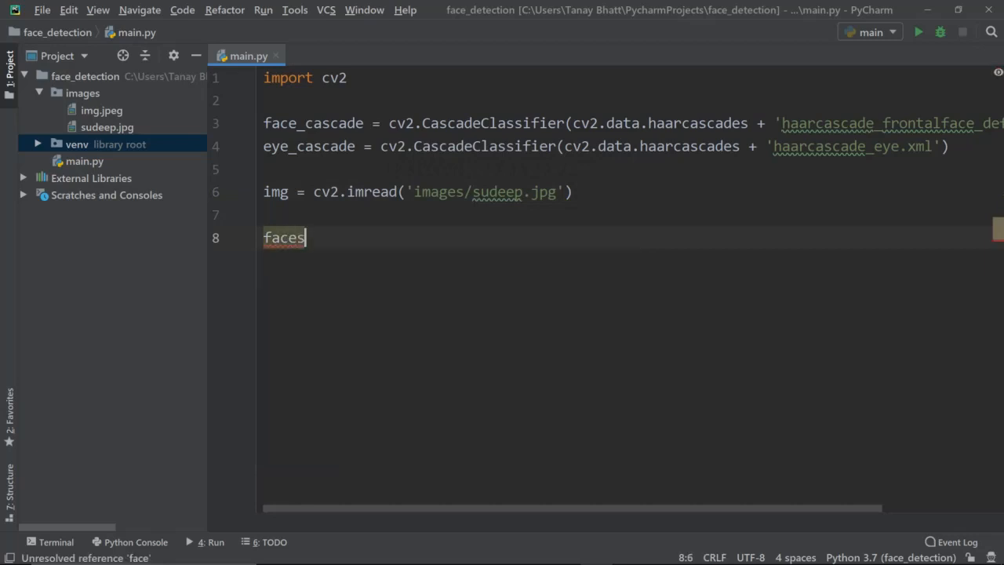
pyautogui.write('= fa')
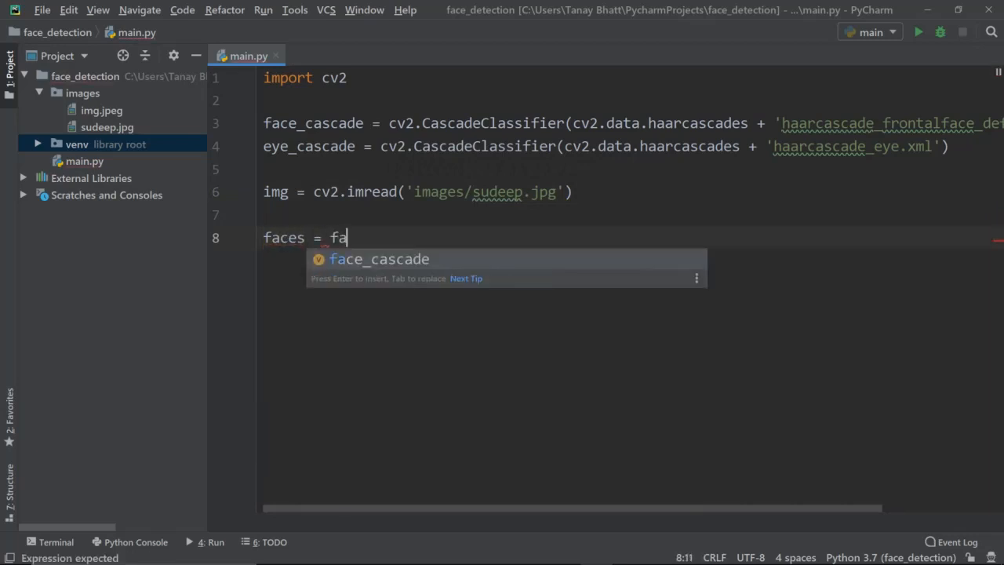
pyautogui.write('ce_cascade.detectMultiScale()')
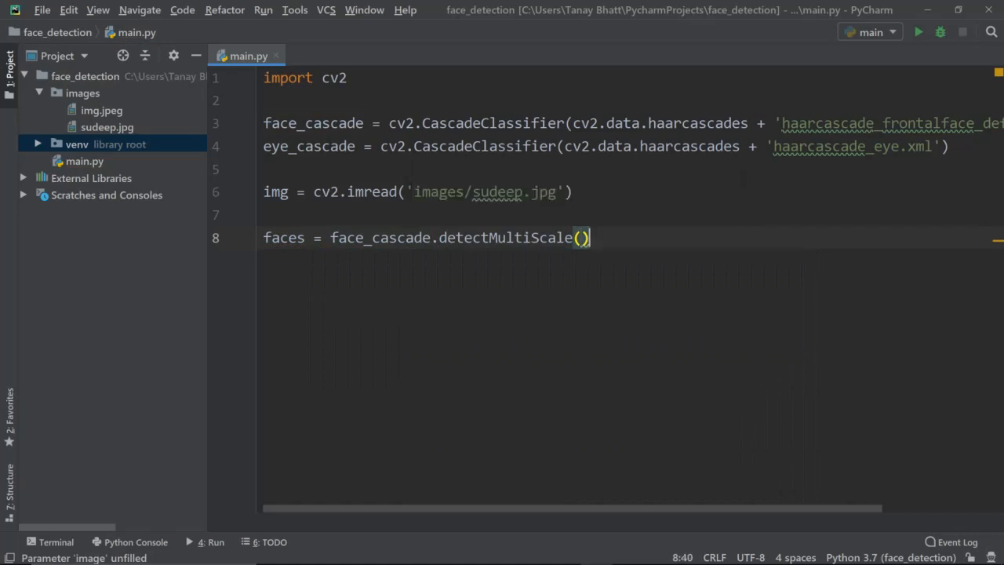
pyautogui.write('img')
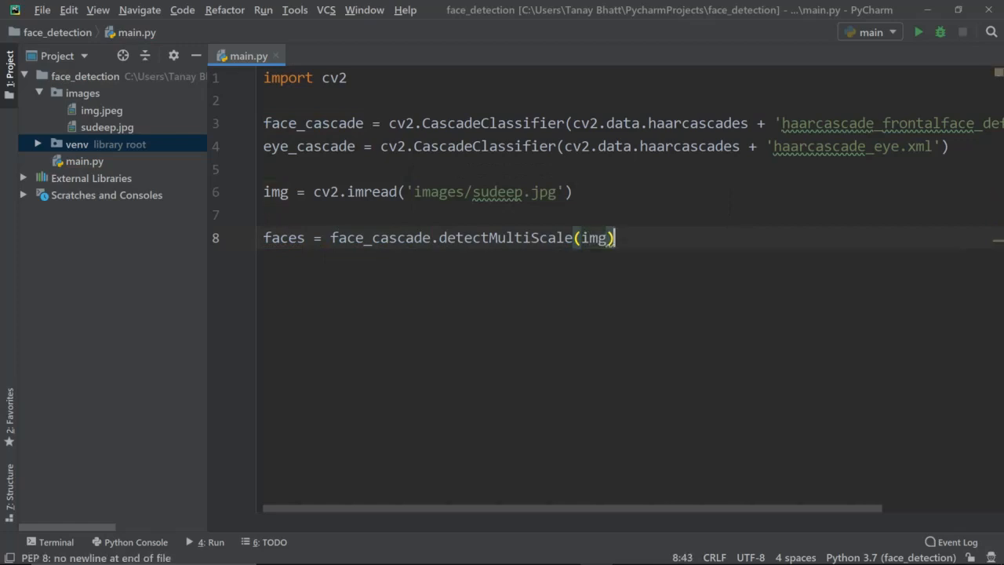
pyautogui.write('i')
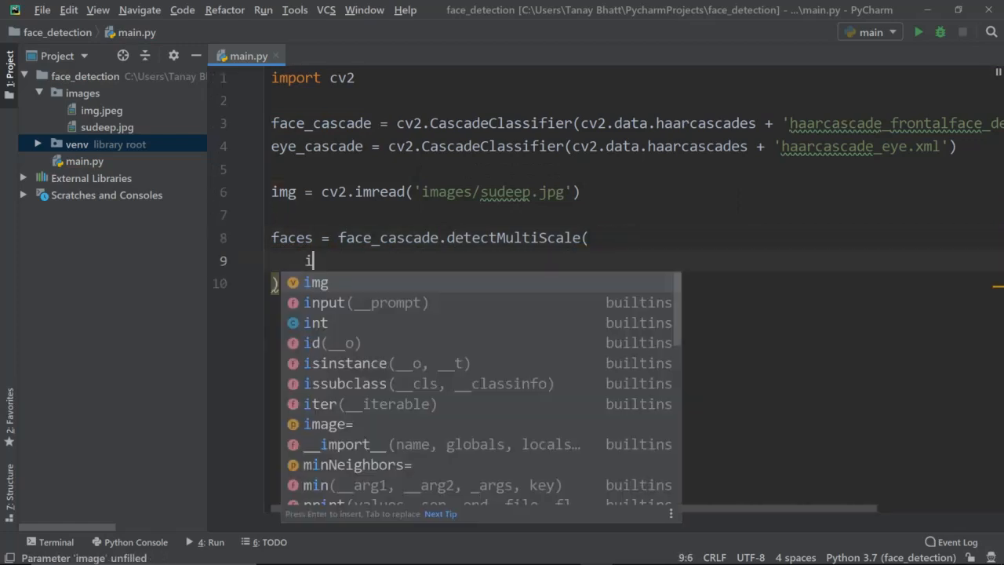
pyautogui.write('img,')
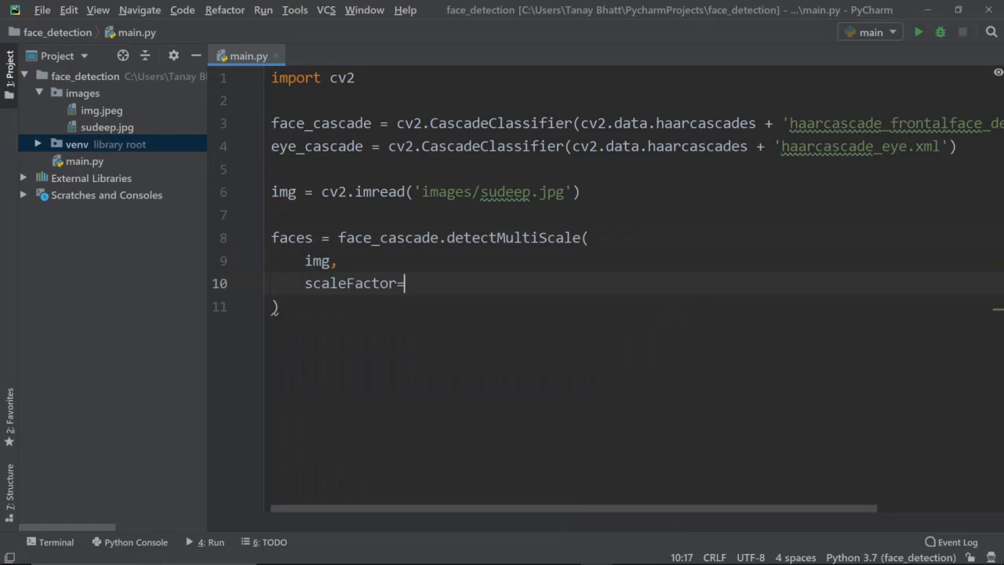
pyautogui.write('1.1,')
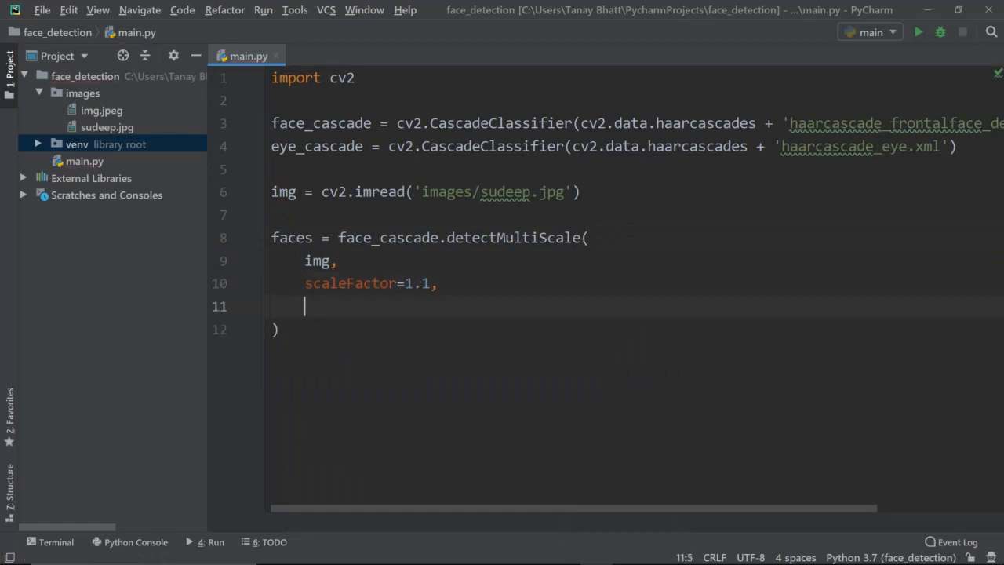
pyautogui.write('minNeighbors=')
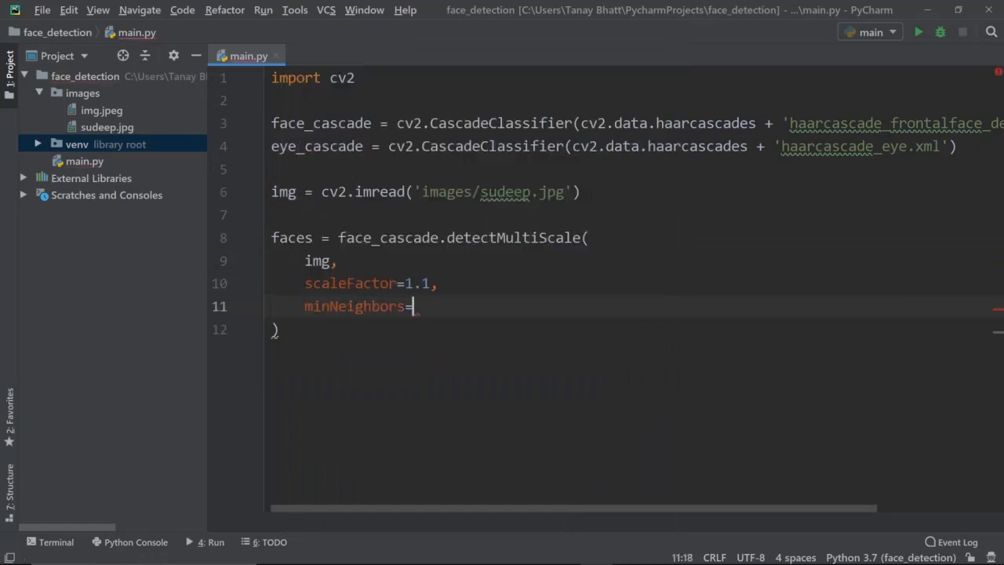
pyautogui.write('5')
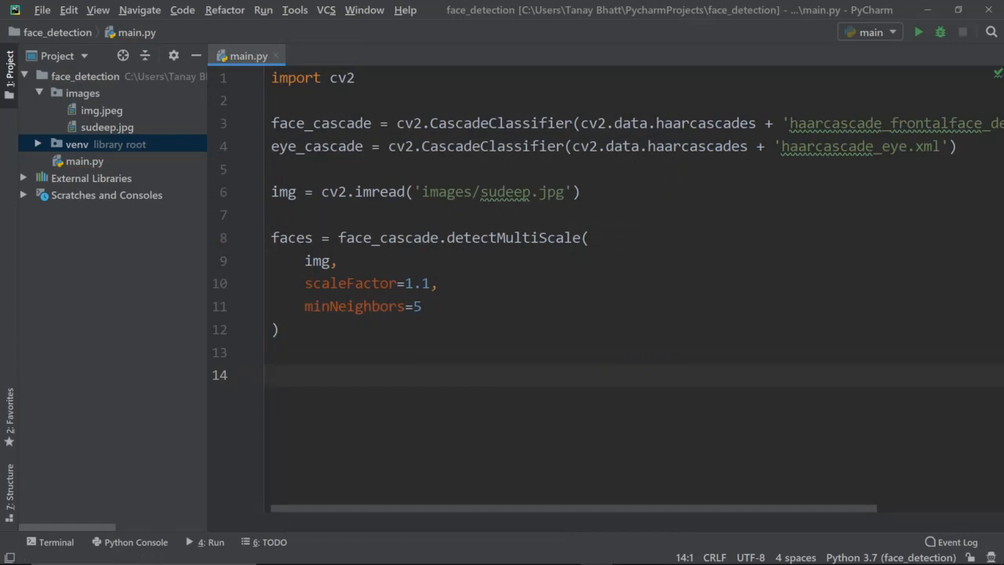
pyautogui.write('for')
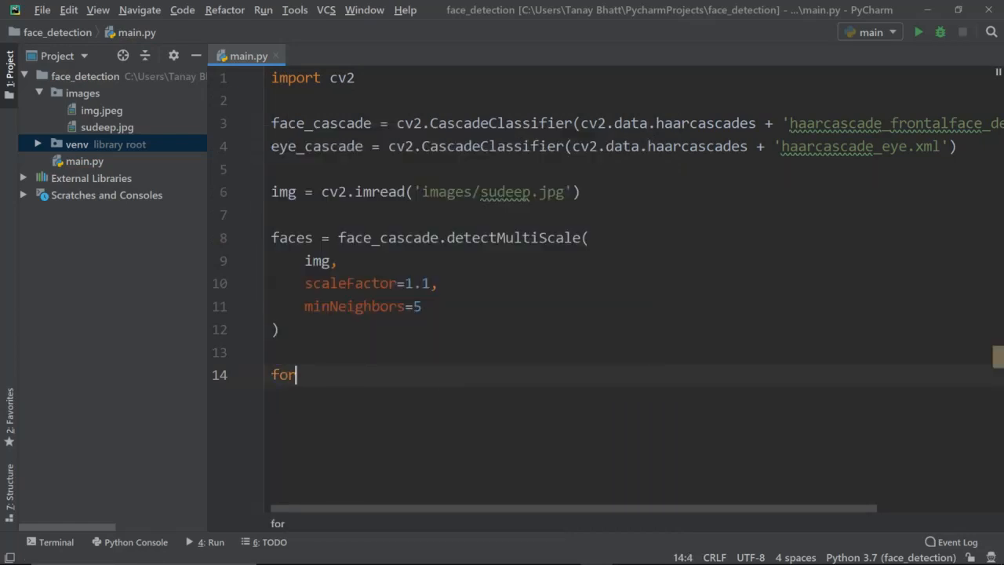
# - Write a for face in faces: print(face) loop and run the script to see the output
pyautogui.write('face')
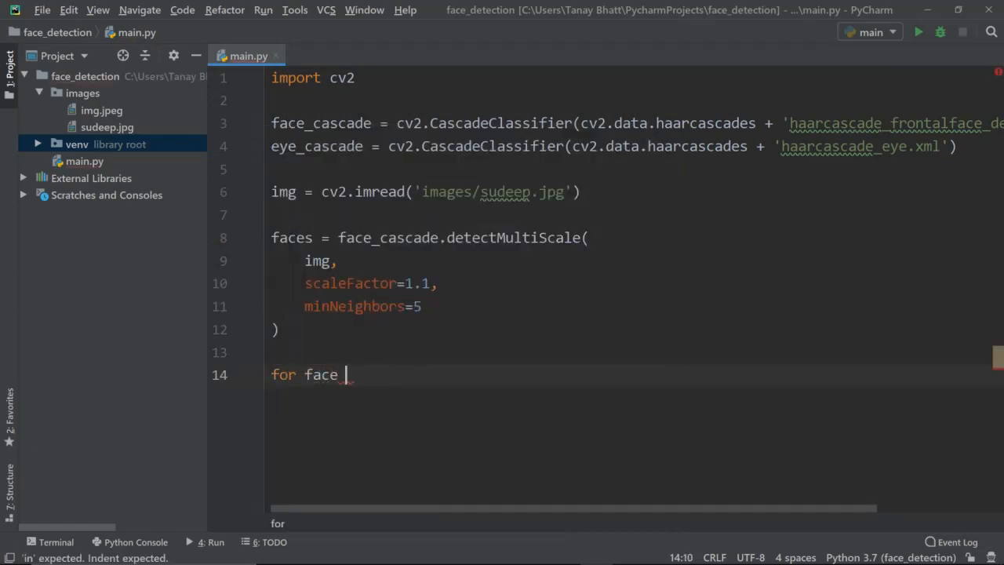
pyautogui.write('in f')
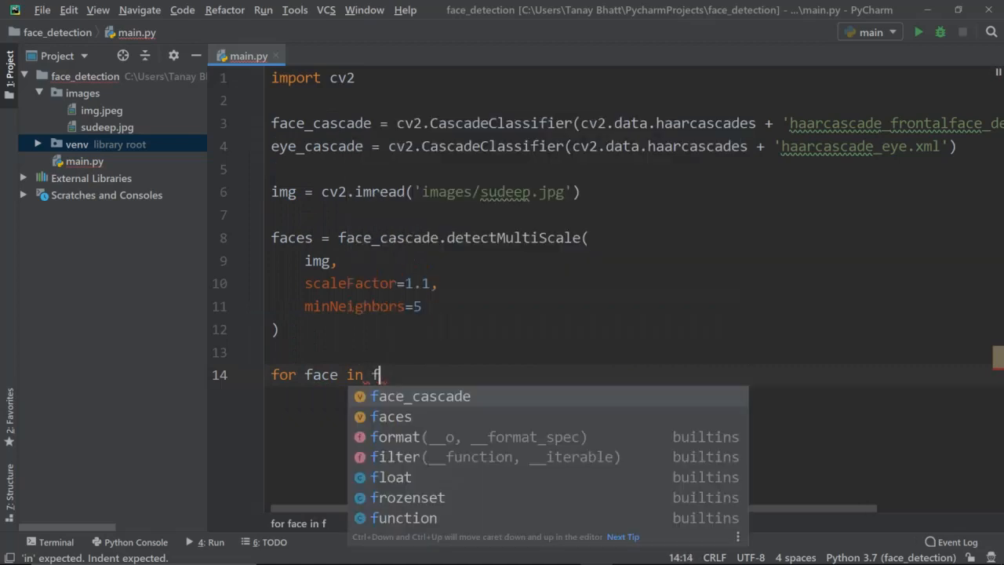
pyautogui.write('aces:')
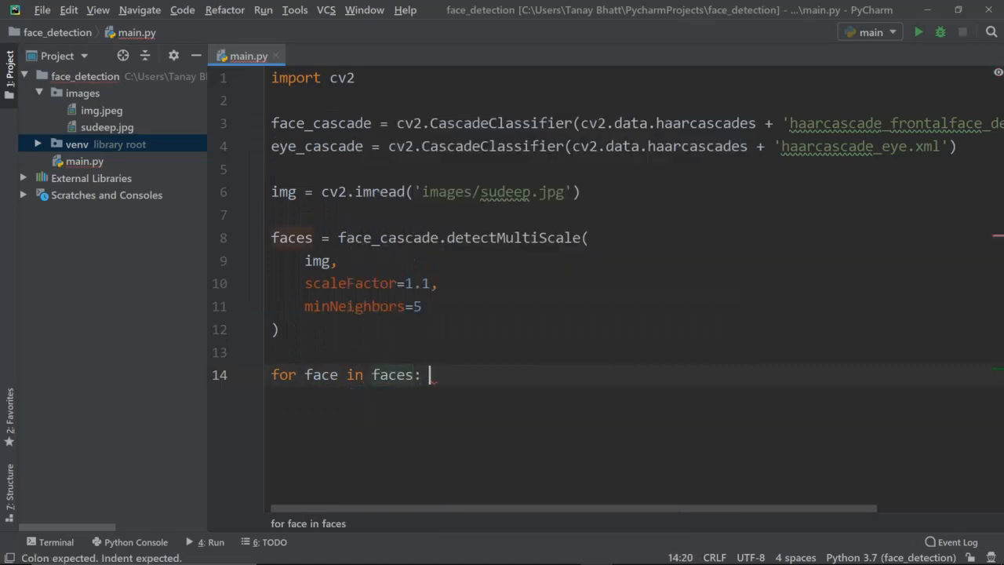
pyautogui.write('print(fac')
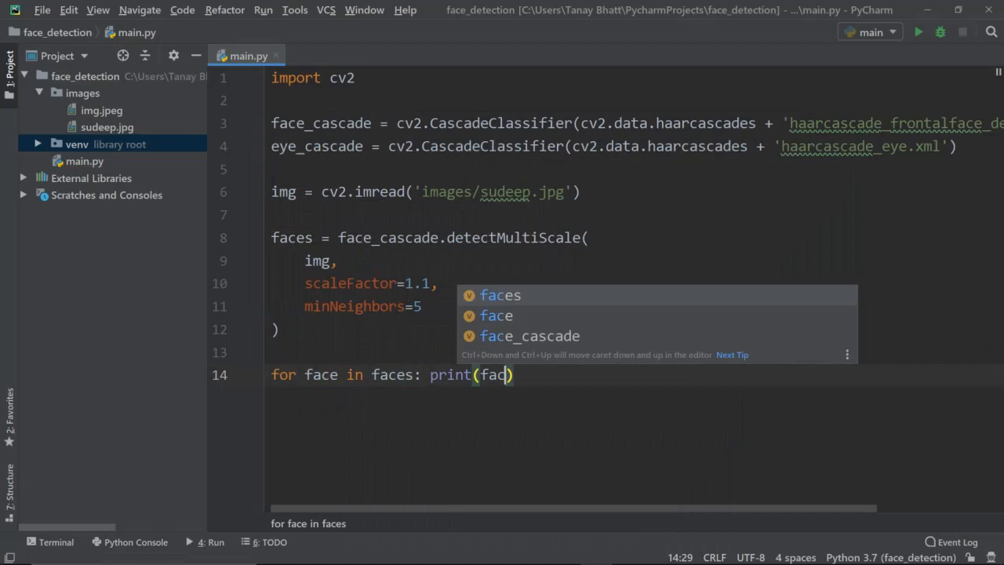
pyautogui.click(918, 32)
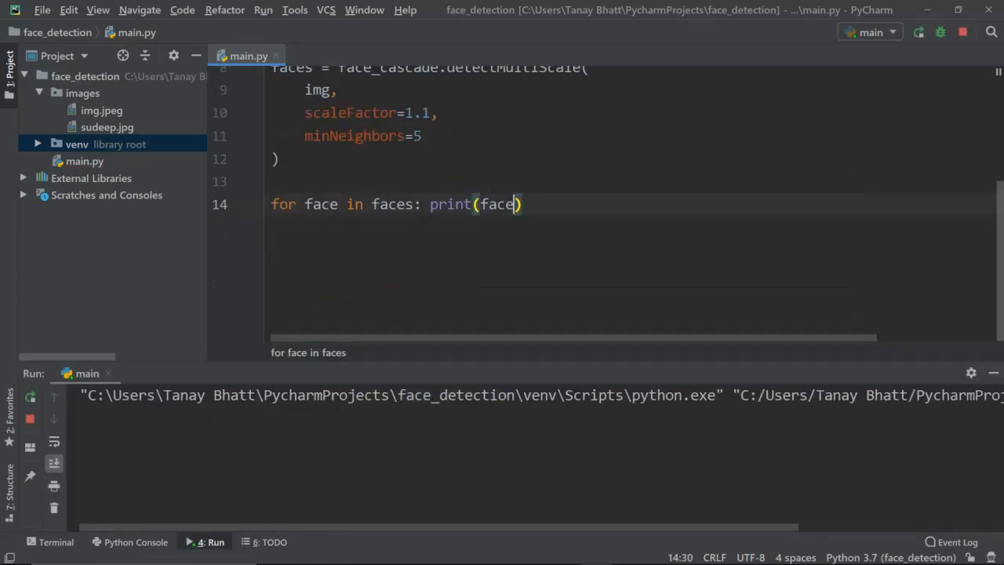
pyautogui.click(918, 32)
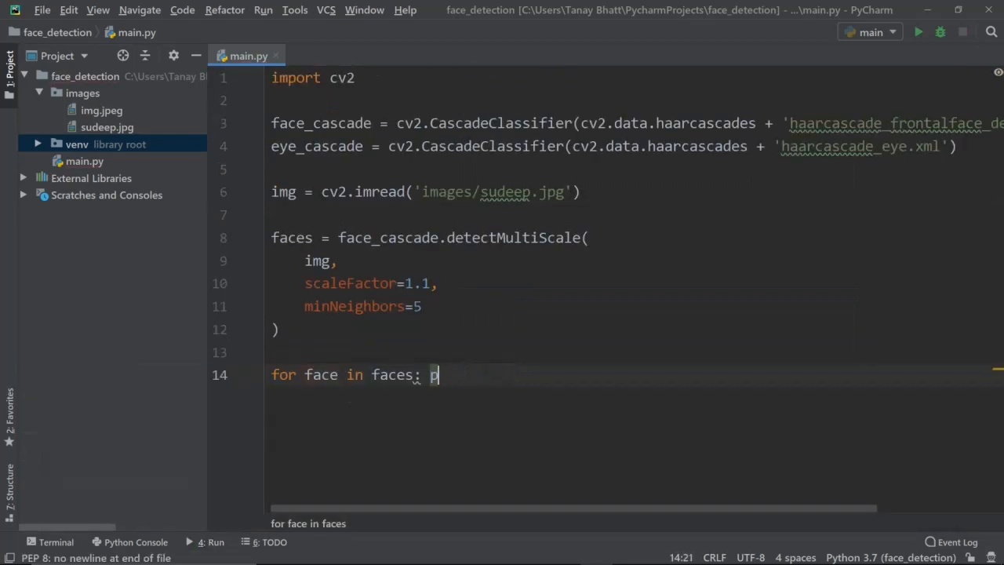
# - Change the loop to unpack each face as (x,y,x1,y1)
pyautogui.press('Enter')
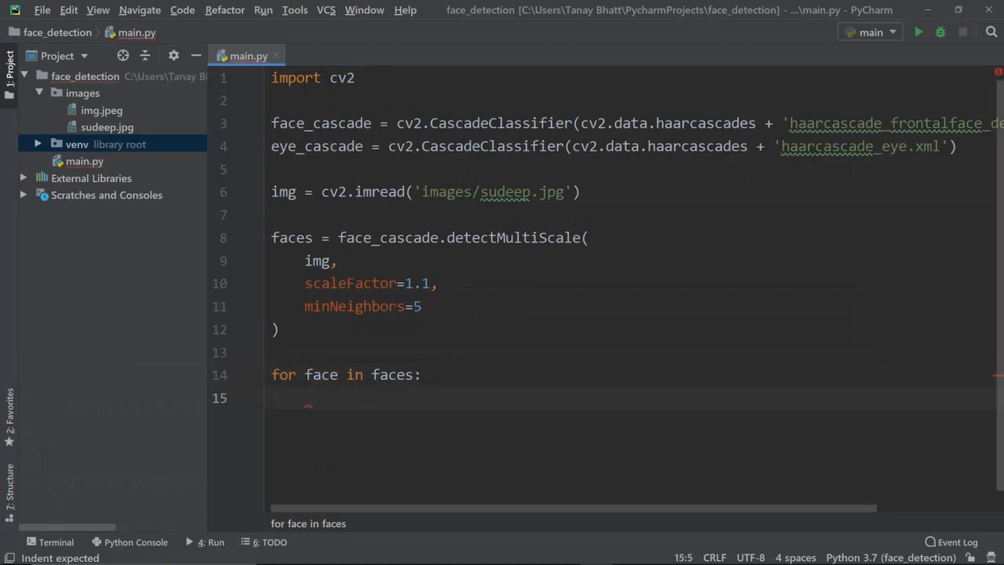
pyautogui.write('cv2')
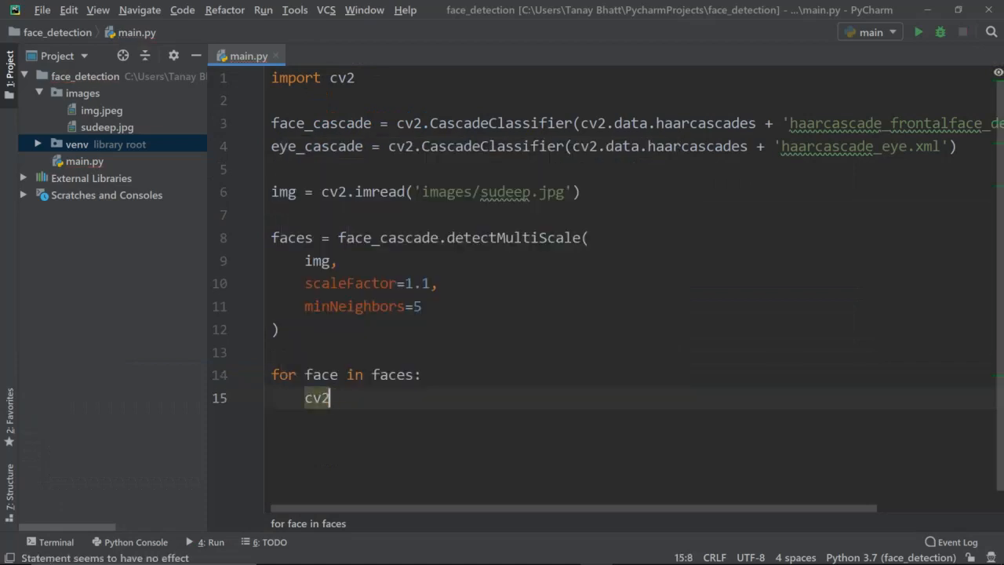
pyautogui.write('.rectangle(img, (')
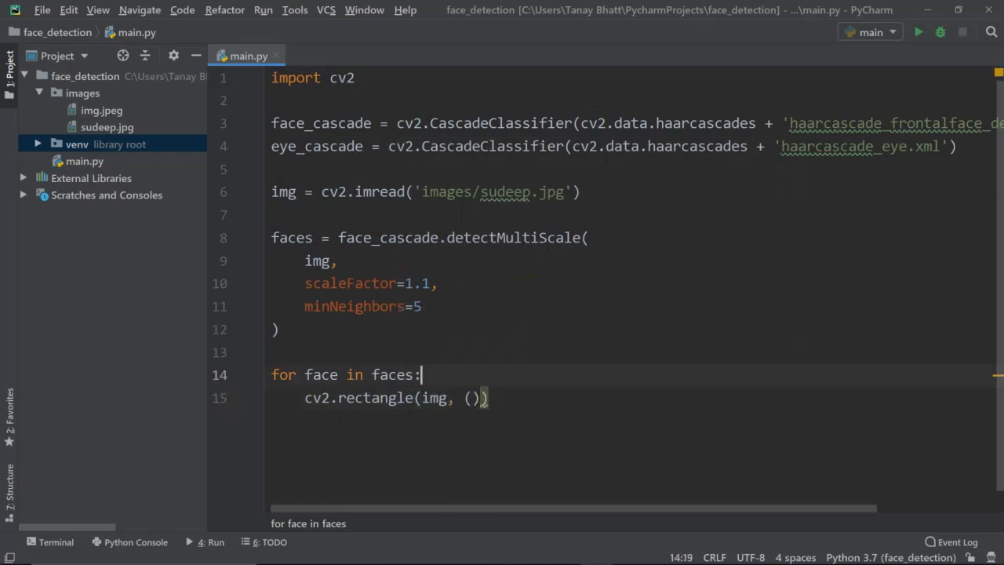
pyautogui.press('BackSpace')
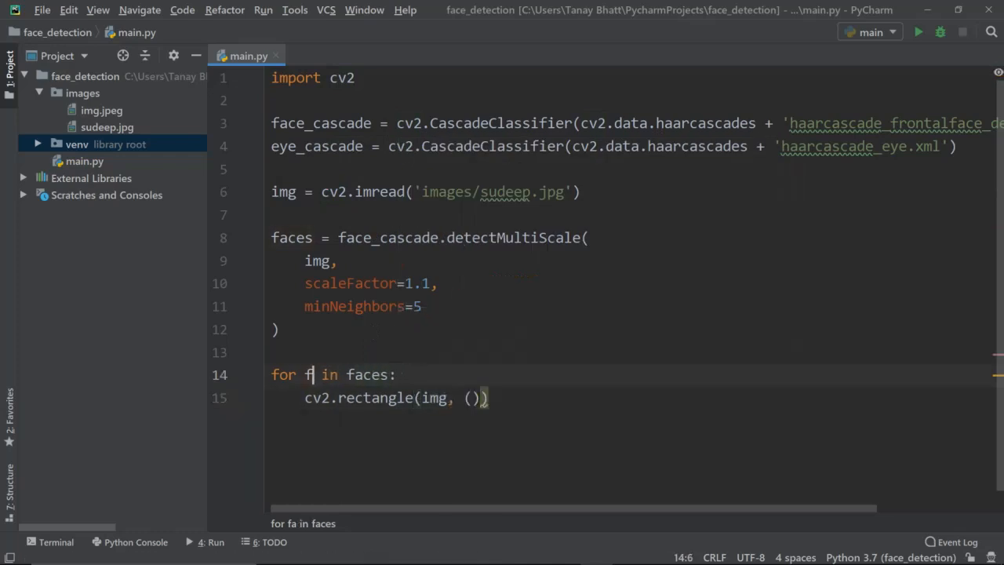
pyautogui.write('(x,')
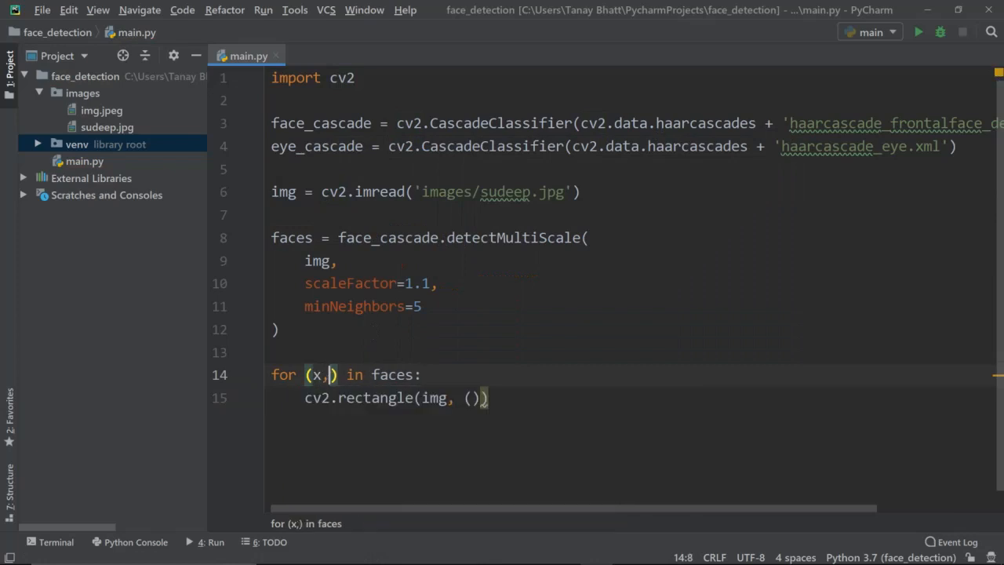
pyautogui.write('y,x1')
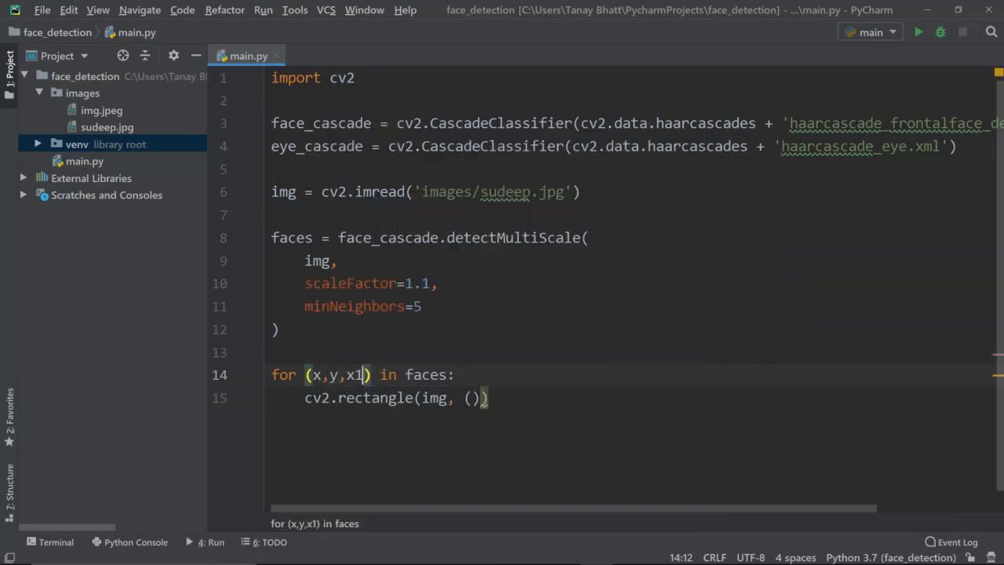
pyautogui.write(',y1')
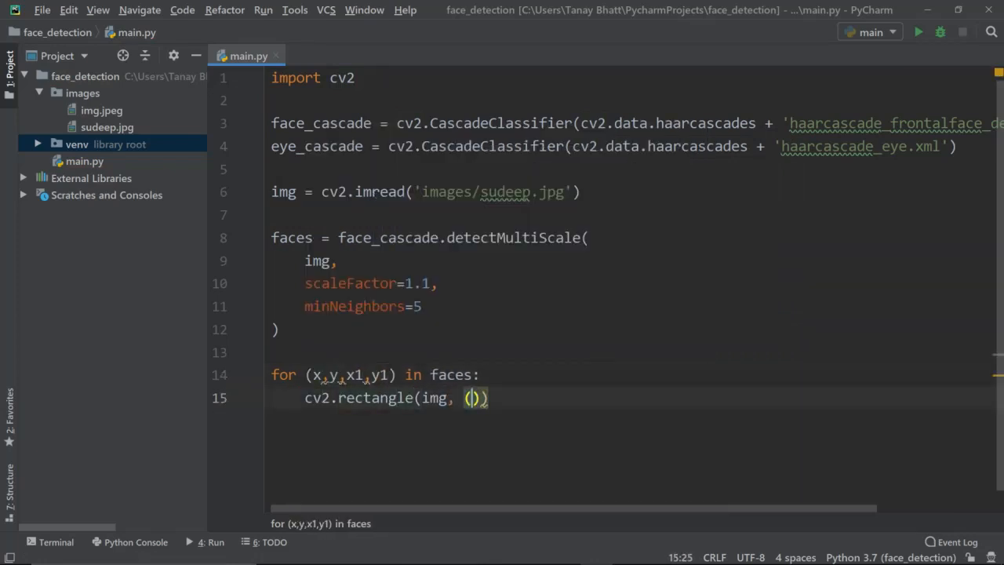
# - Draw cv2.rectangle on img from (x,y) to (x+x1, y+y1) in (255,255,0), thickness 4
pyautogui.write('x,')
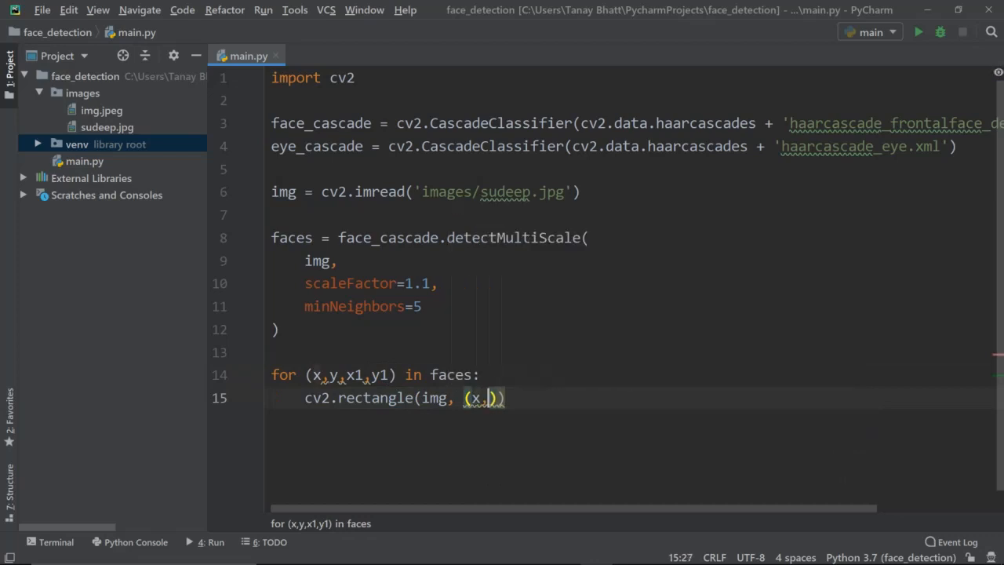
pyautogui.write(',y), )')
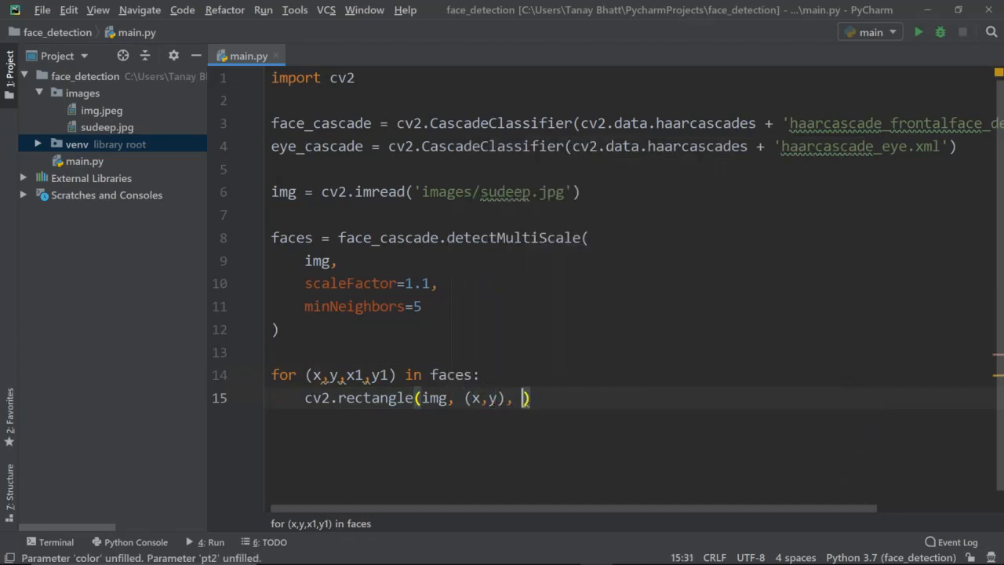
pyautogui.write('x+')
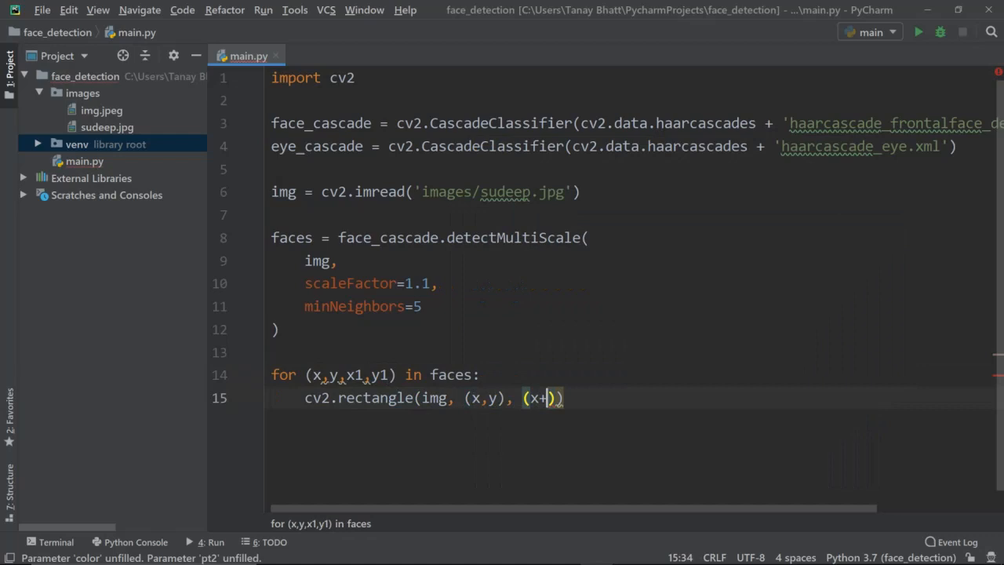
pyautogui.write('x1, y+y1')
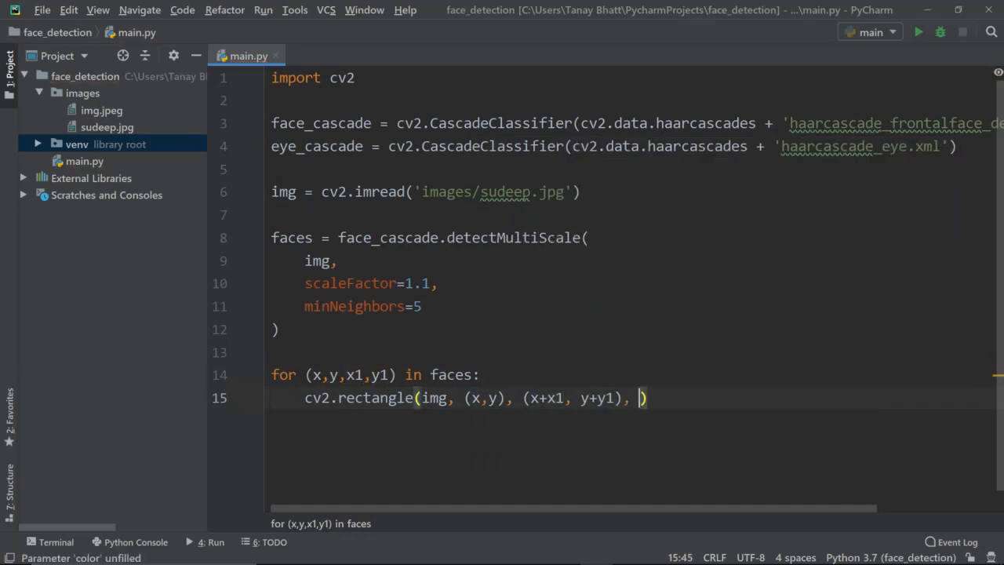
pyautogui.write('255')
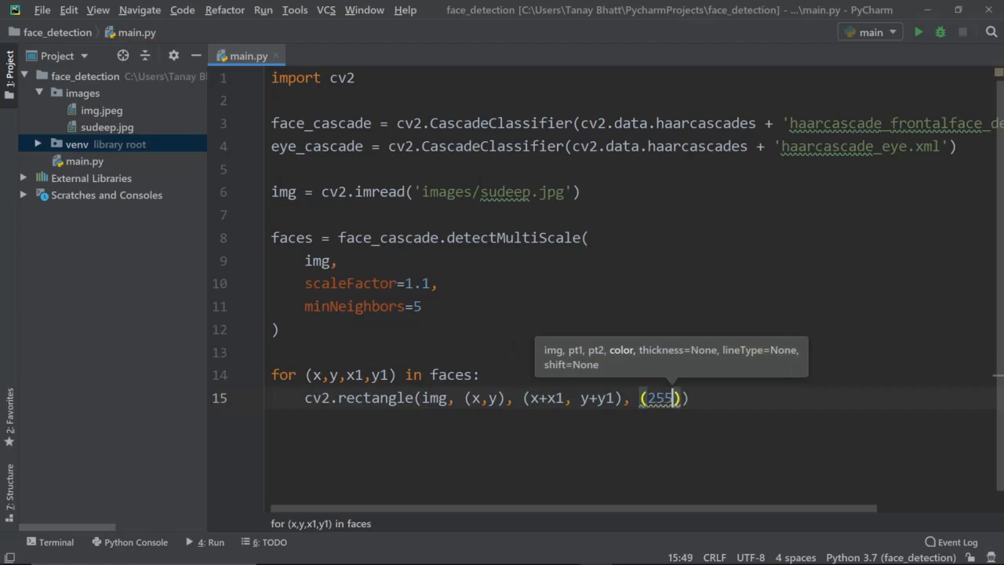
pyautogui.write(',255,2')
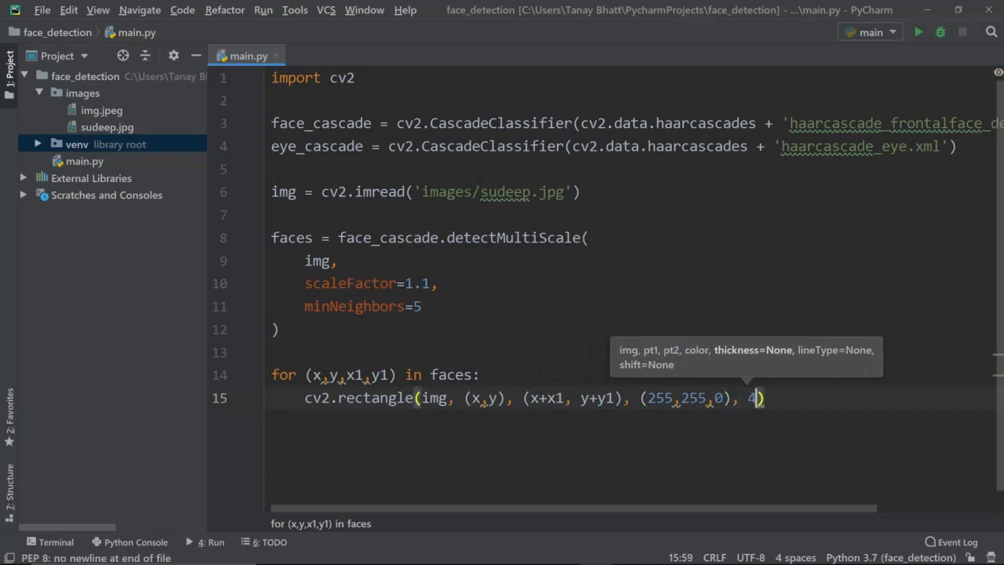
pyautogui.press('Return')
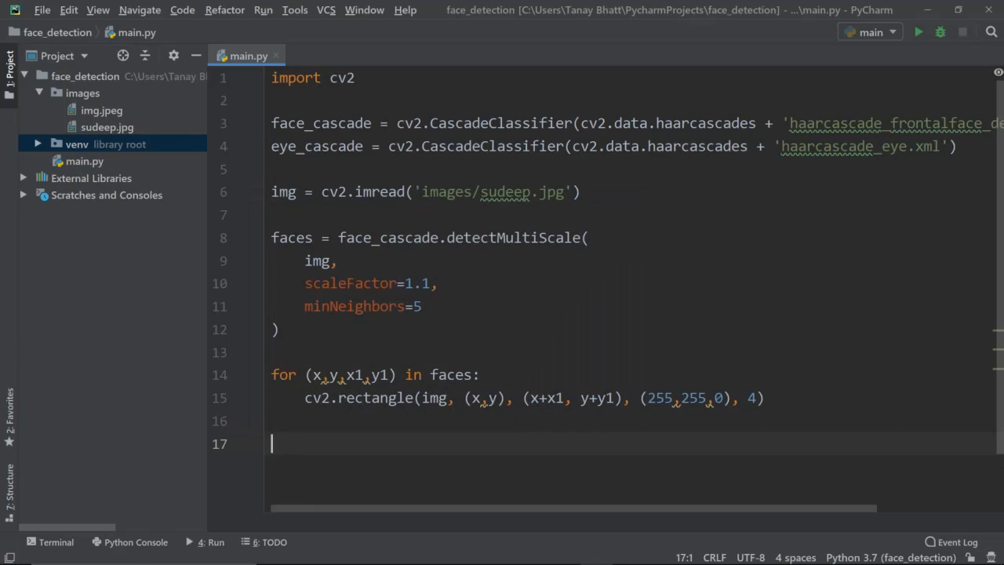
# - Show img in a 'face detection' window with cv2.imshow and run main.py to exit code 0
pyautogui.write('cv2.')
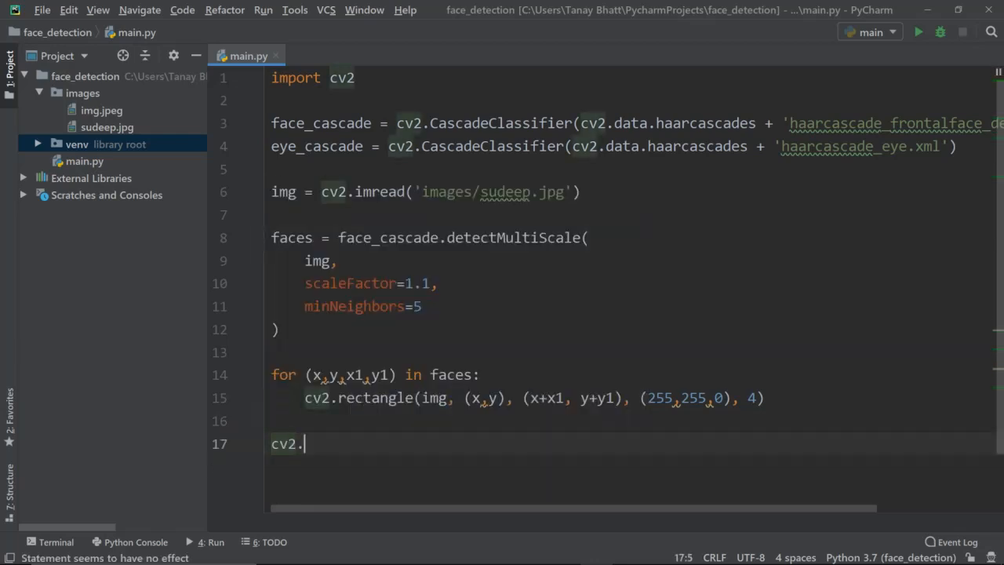
pyautogui.write('imshow')
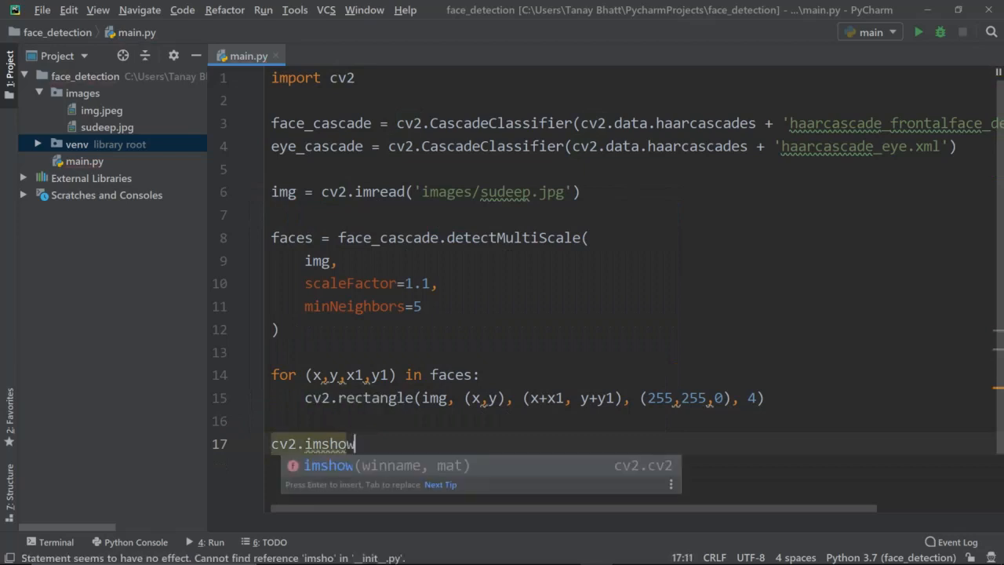
pyautogui.write("('f'")
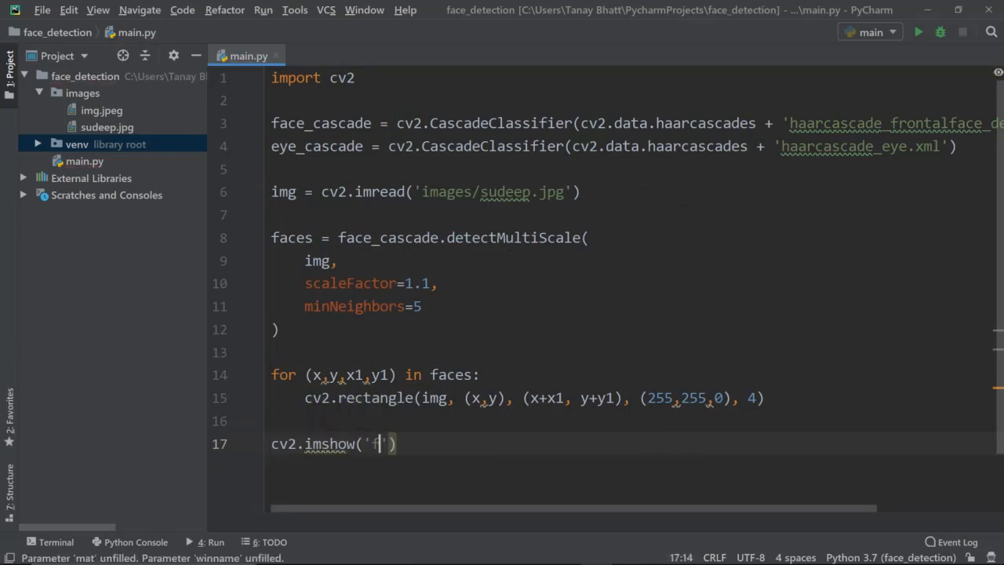
pyautogui.write('ace detectio')
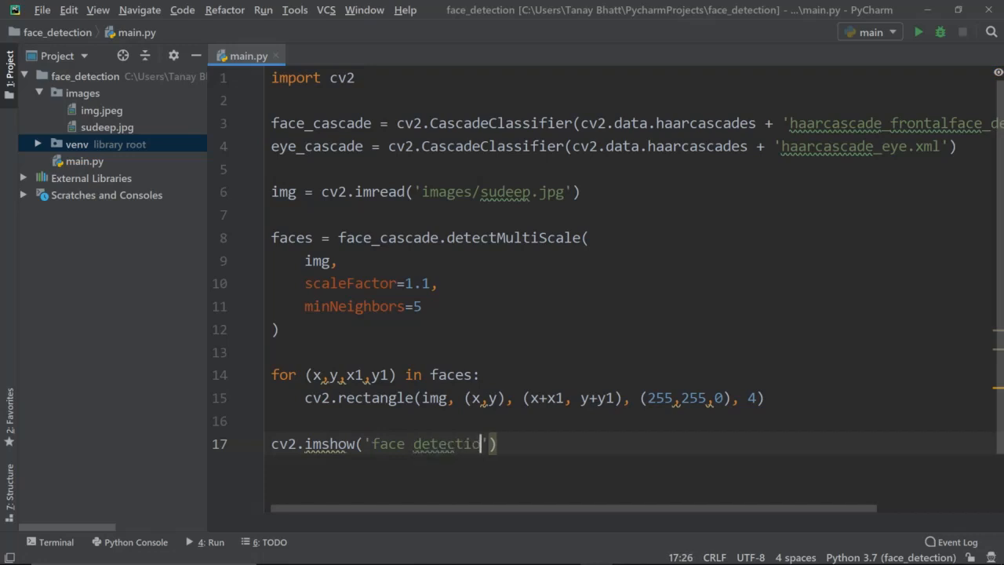
pyautogui.write('n')
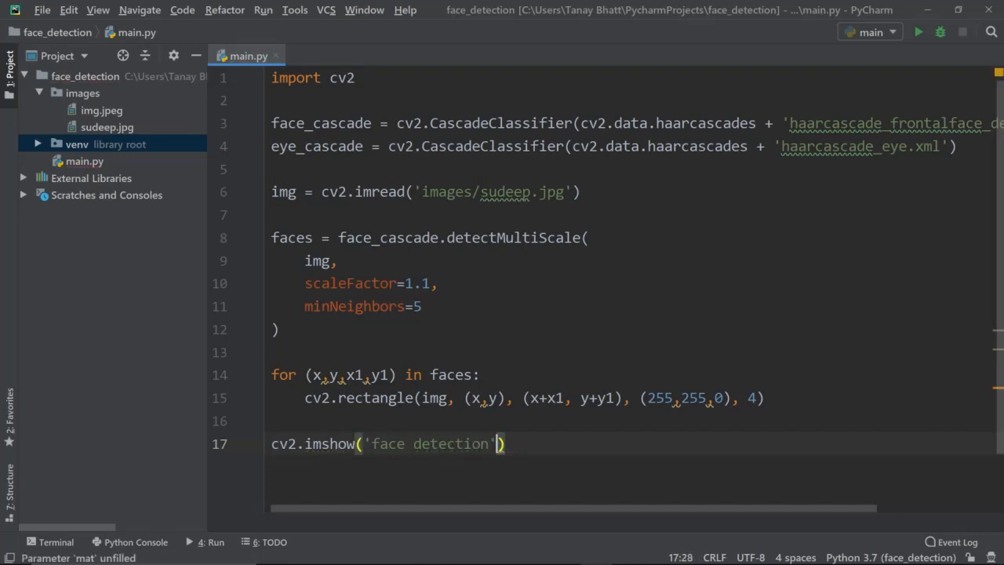
pyautogui.write(', img')
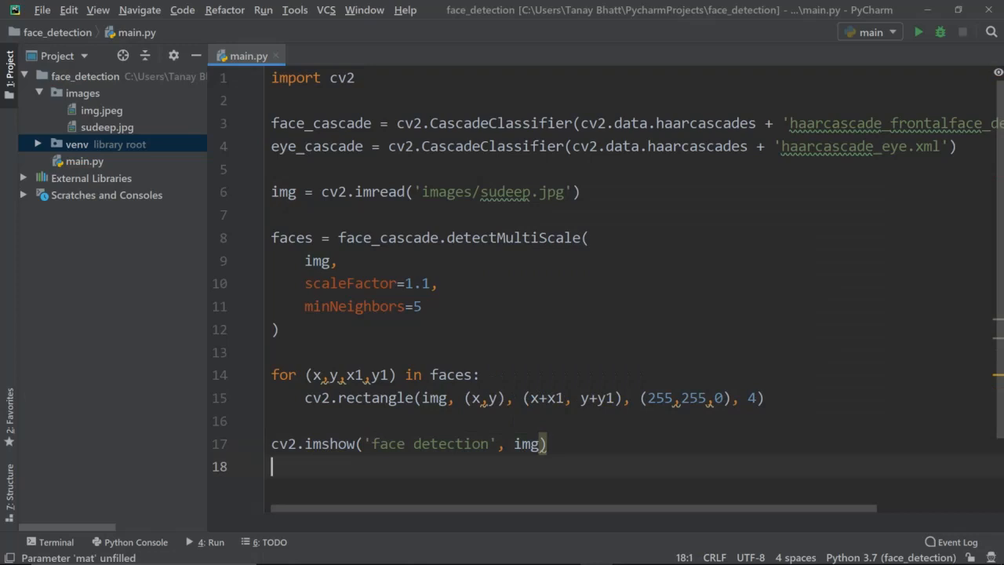
pyautogui.click(918, 32)
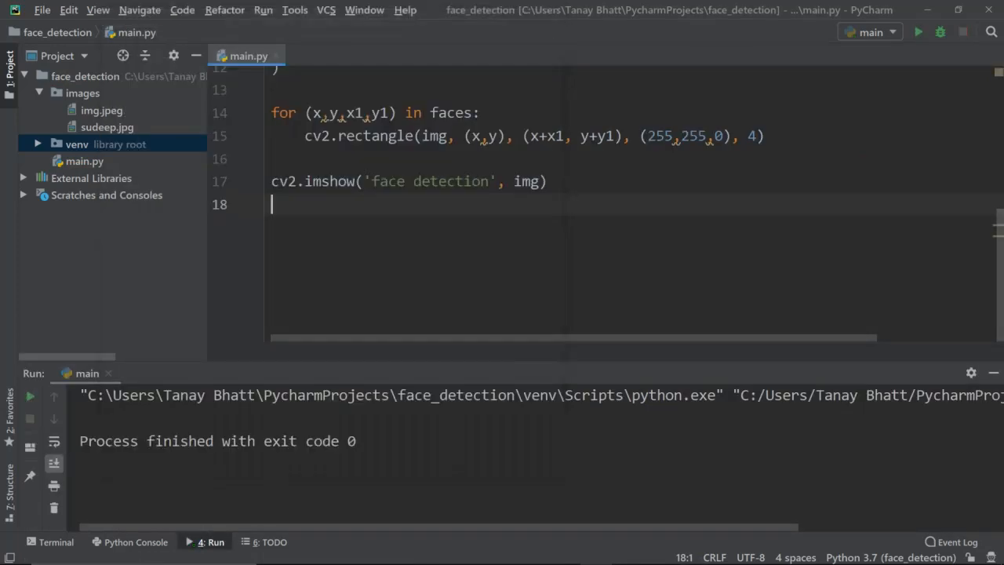
# - Add cv2.waitKey(0) and cv2.destroyAllWindows() after imshow and rerun the script
pyautogui.write('cv2.')
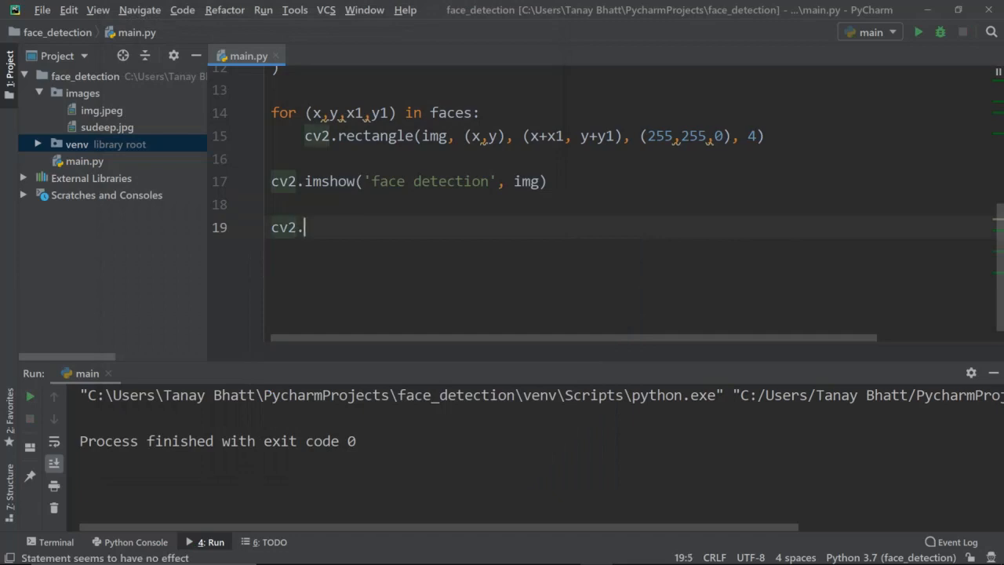
pyautogui.write('waitKey(0')
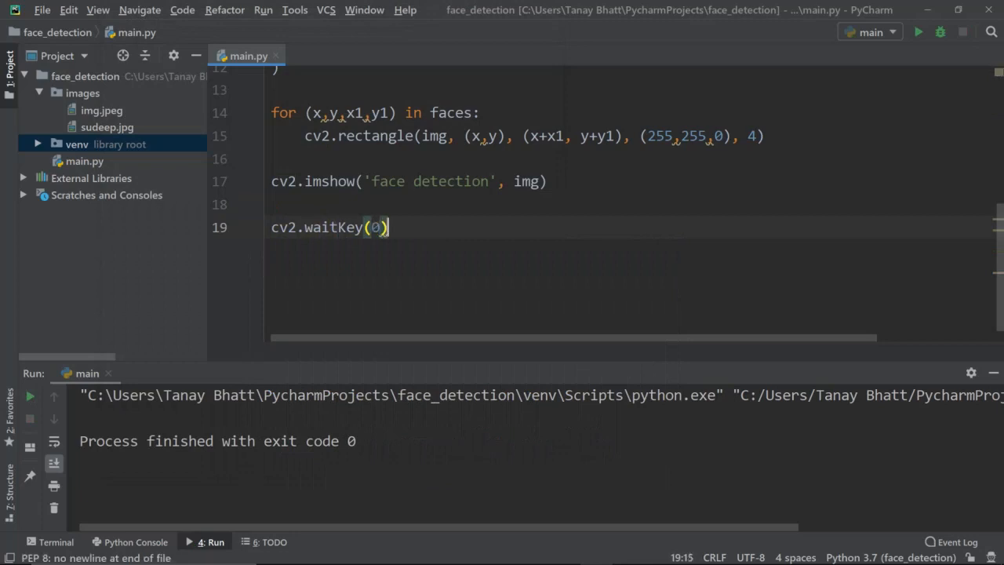
pyautogui.write('cv2.destroyAllWindows()')
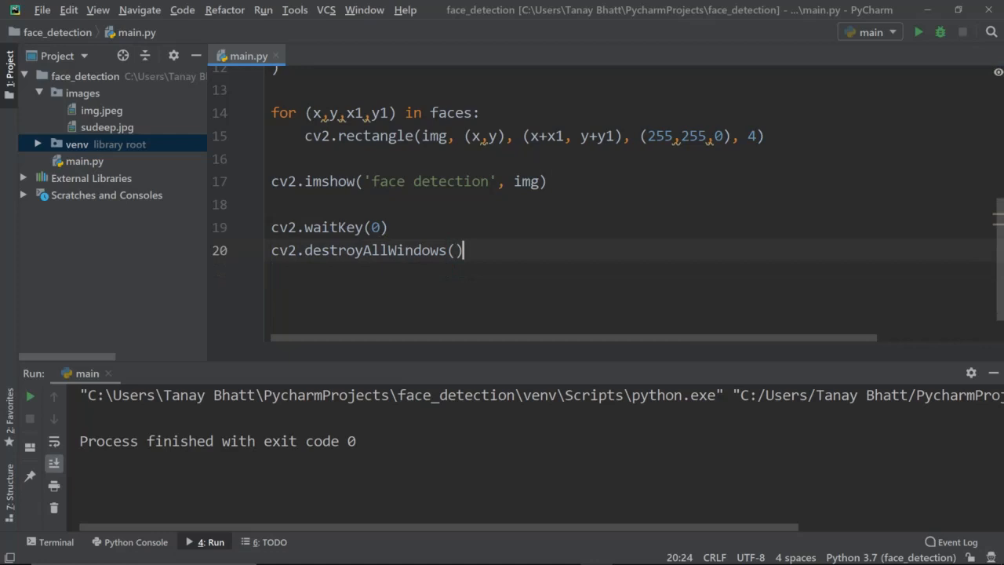
pyautogui.click(918, 32)
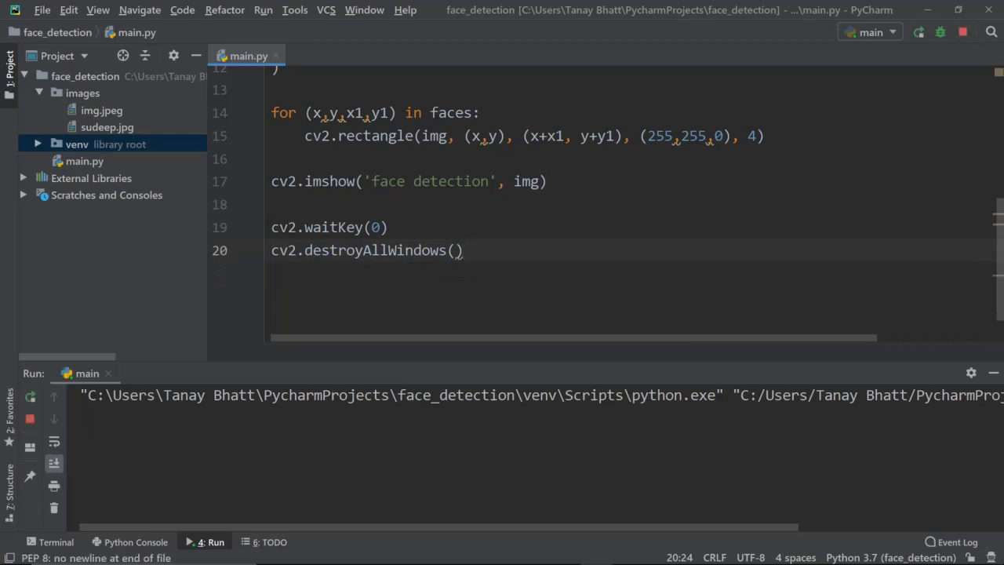
pyautogui.click(918, 32)
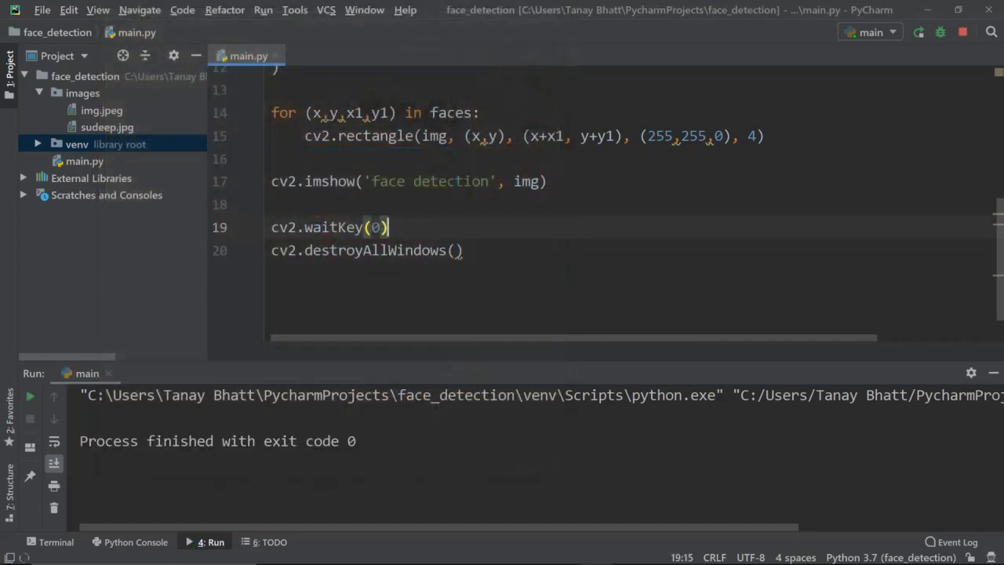
pyautogui.click(764, 136)
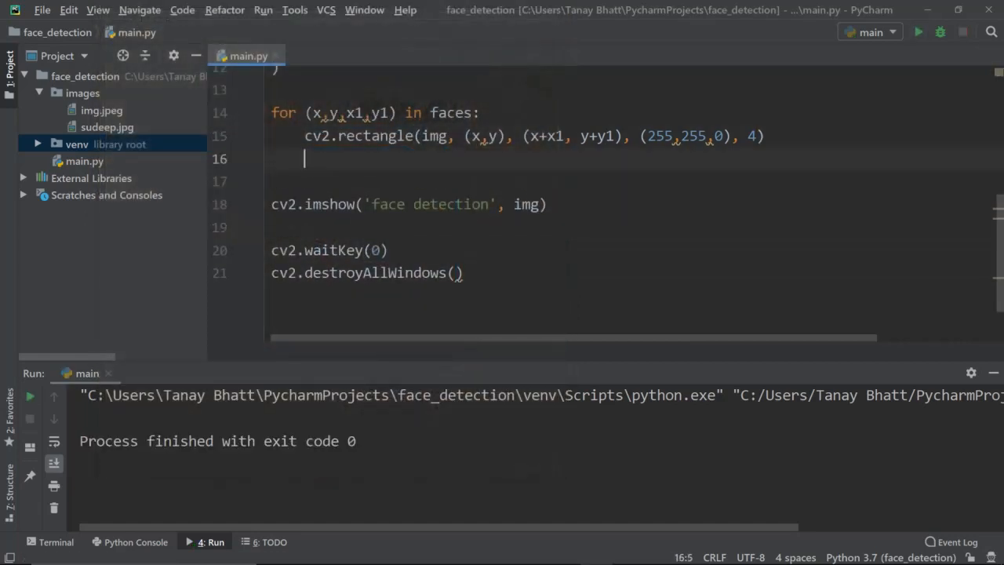
# - Crop the face region into roi = img[y:y+y1, x:x+x1] inside the face loop
pyautogui.write('rd')
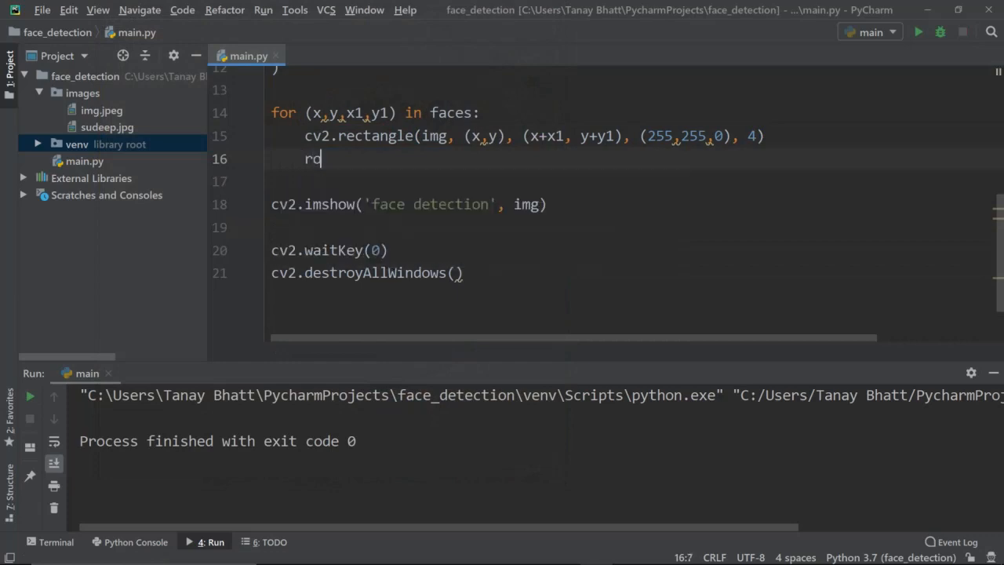
pyautogui.write('oi =')
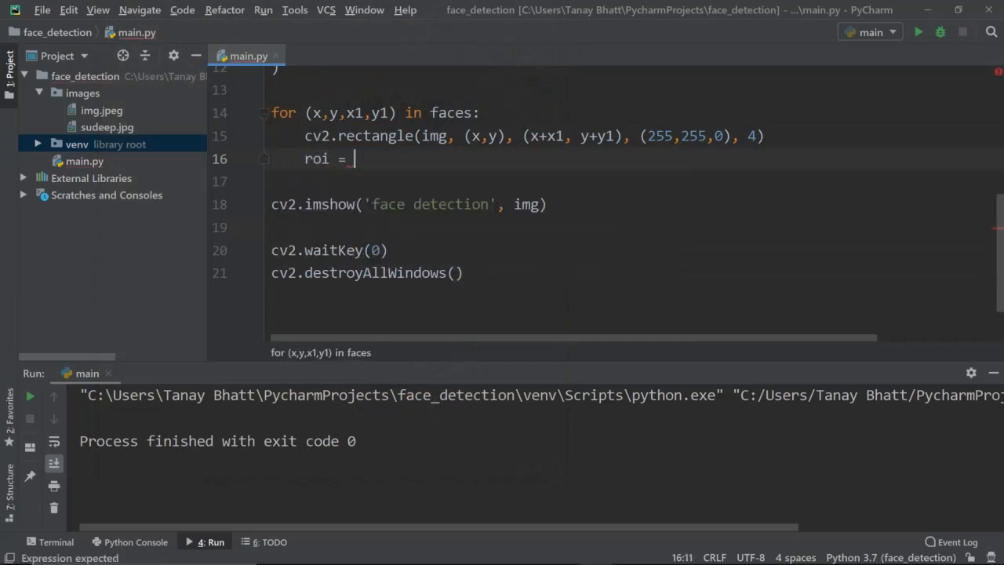
pyautogui.write('img[]')
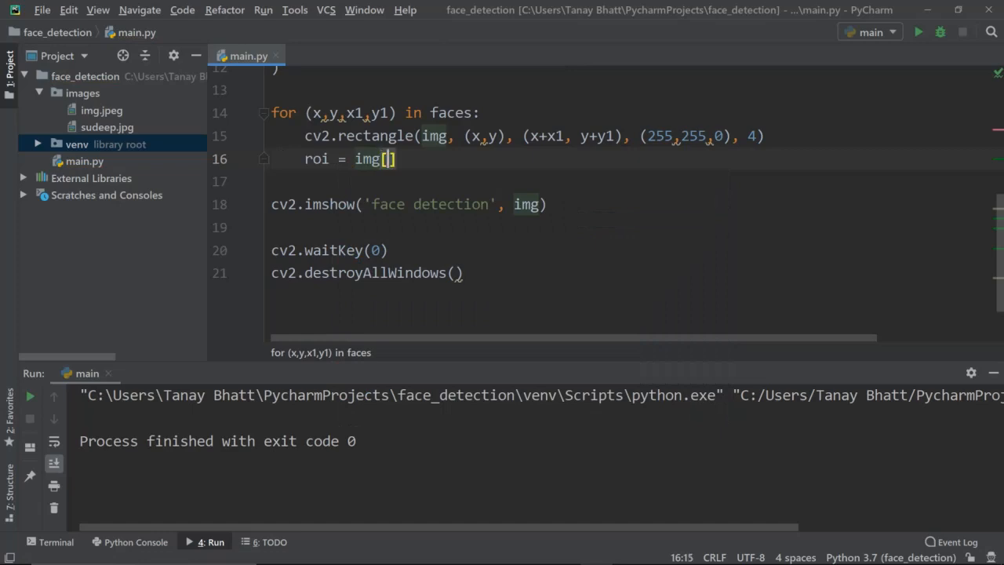
pyautogui.write('y:y')
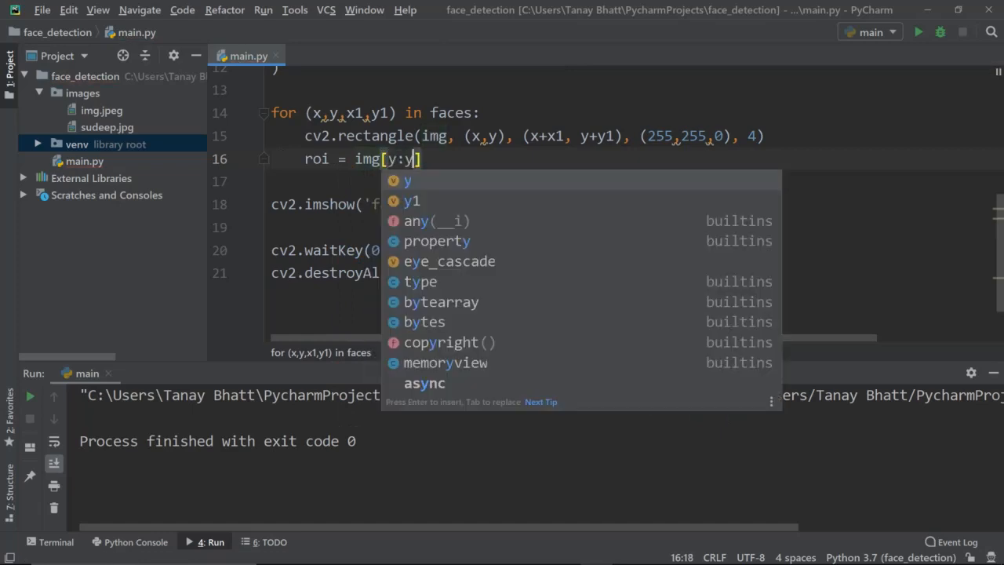
pyautogui.write('+y1,')
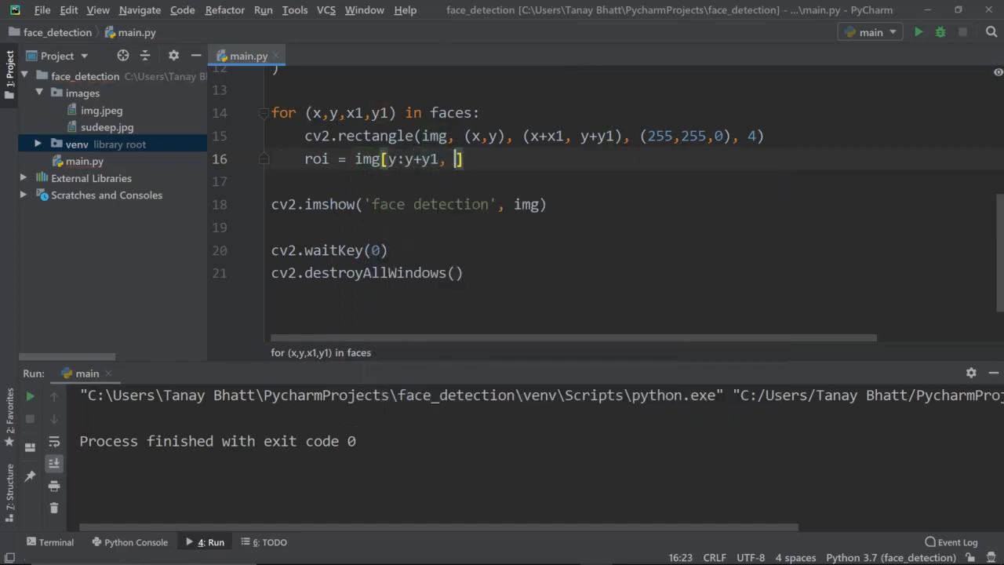
pyautogui.write('x:x+x1')
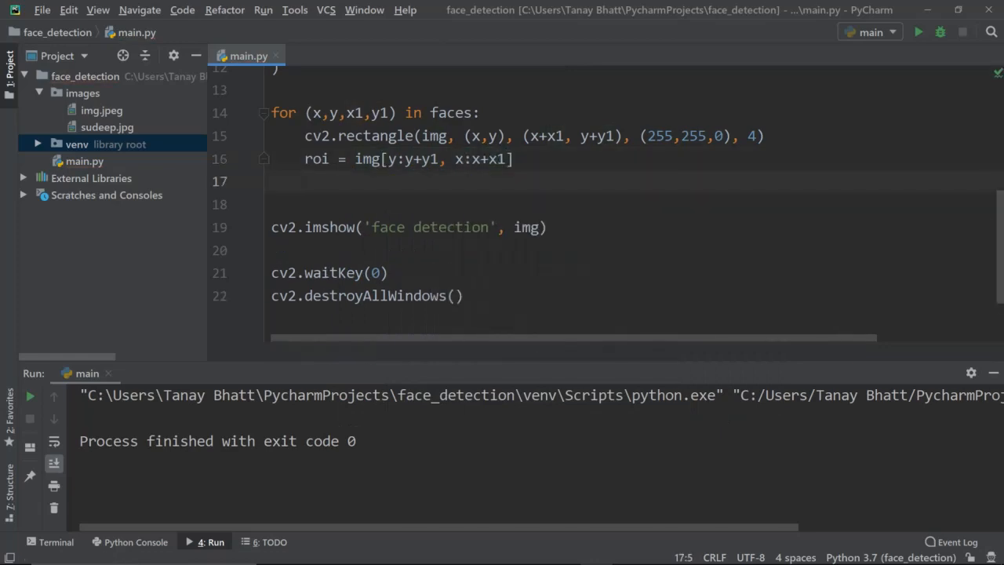
# - Detect eyes in roi with eye_cascade.detectMultiScale using scaleFactor=1.1 and minNeighbors=5
pyautogui.write('eyes =')
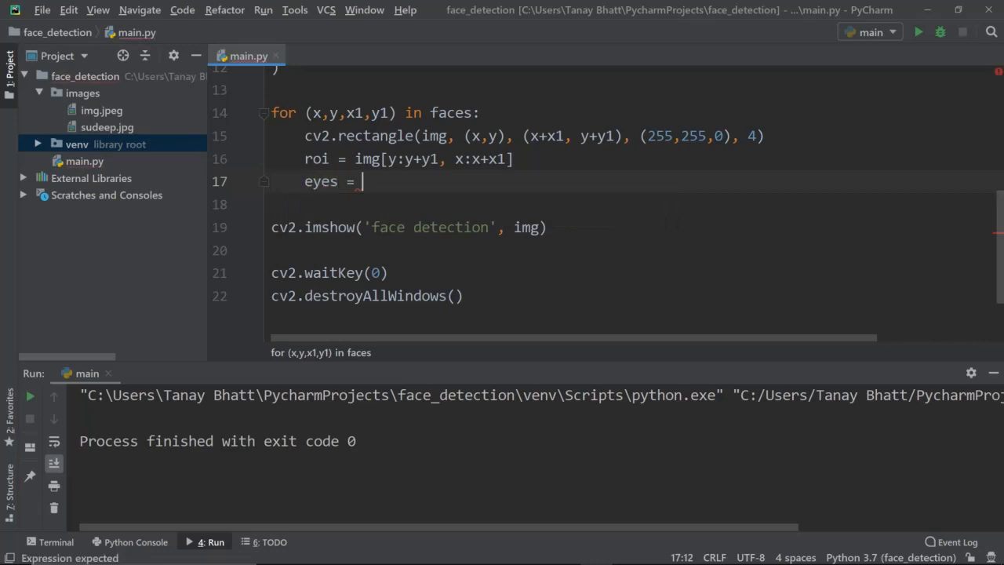
pyautogui.write('eye_cascade.')
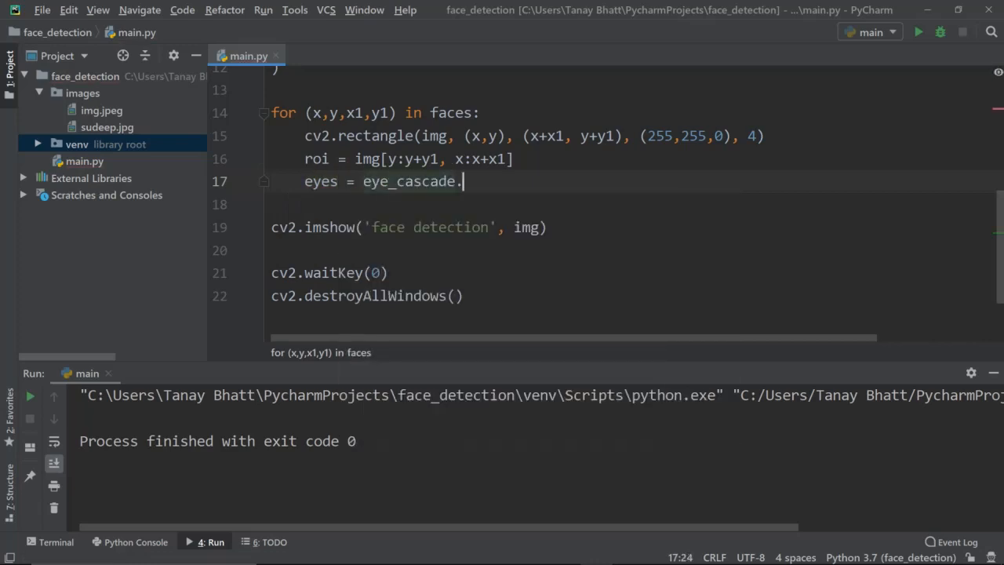
pyautogui.write('detectMultiScale(')
pyautogui.click(632, 204)
pyautogui.write('roi,')
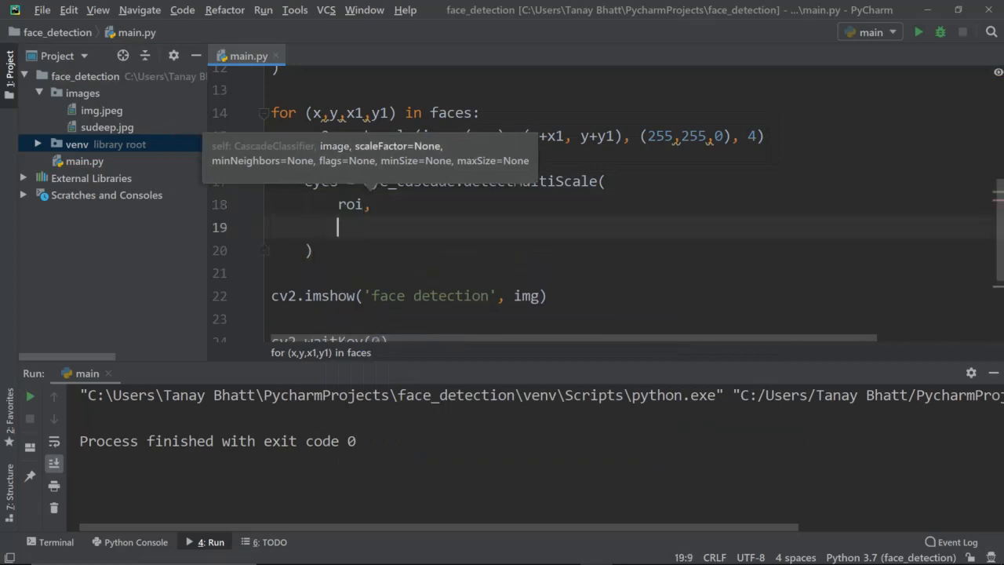
pyautogui.write('scaleFactor=')
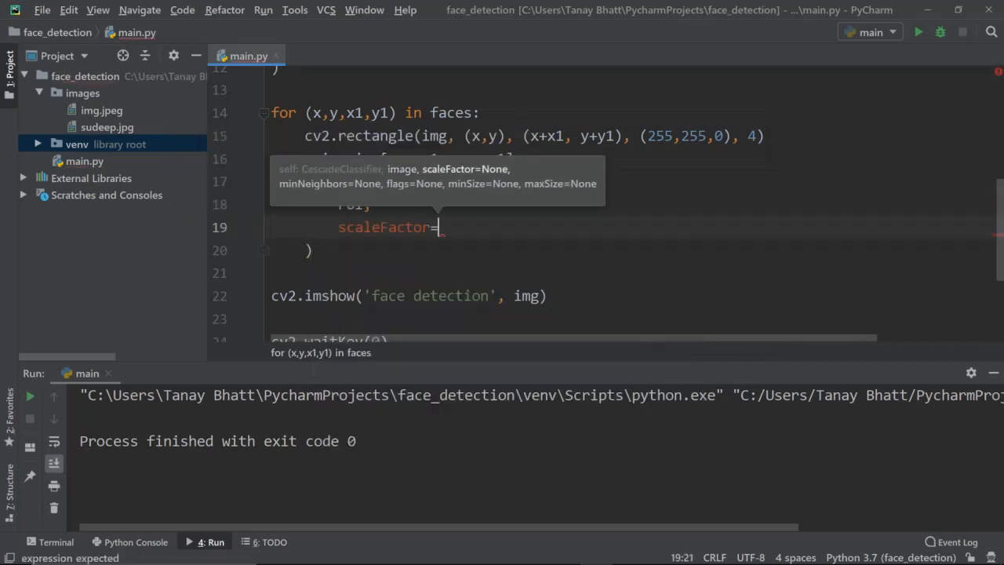
pyautogui.write('1.1,')
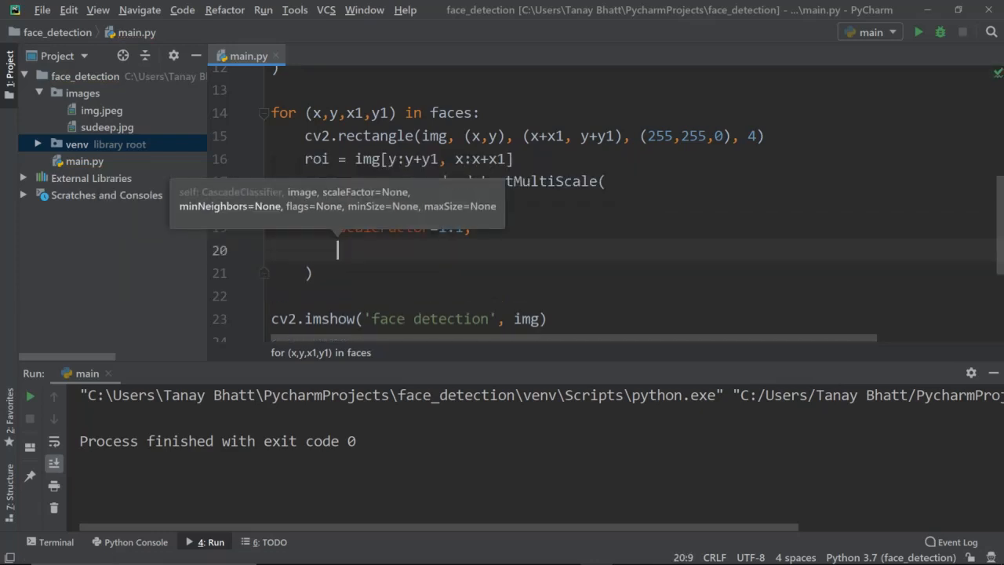
pyautogui.write('minNeighbors=5')
pyautogui.click(628, 296)
pyautogui.write('for (a,')
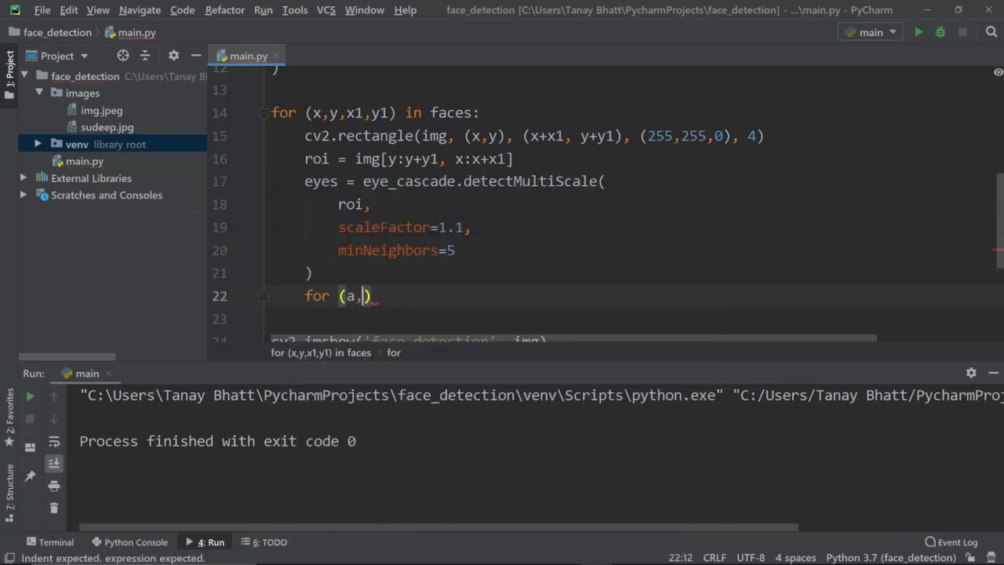
# - Loop over (a,b,a1,b1) in eyes, drawing cv2.rectangle on roi in (255, 0, 0), thickness 2
pyautogui.write('b,a1,')
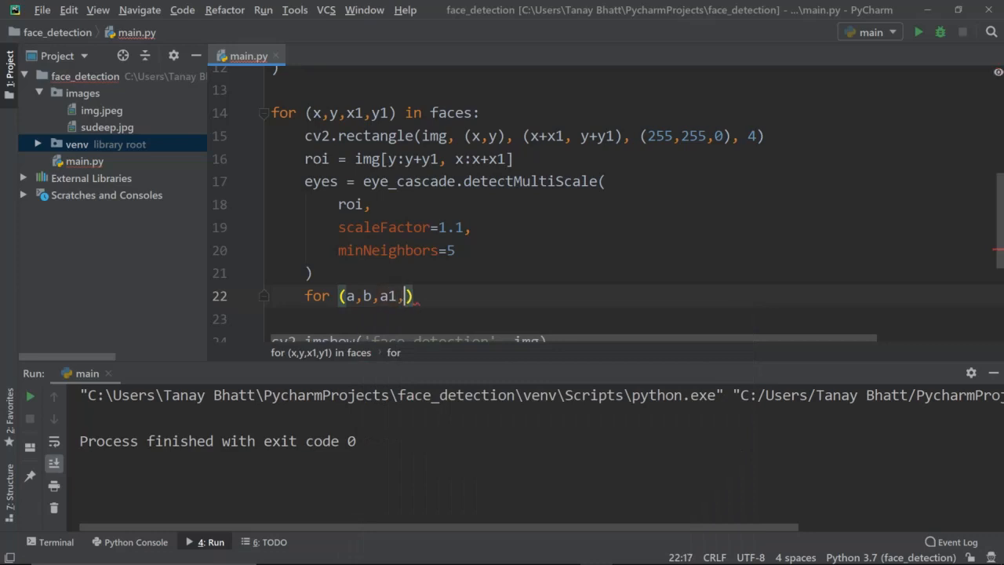
pyautogui.write('b1')
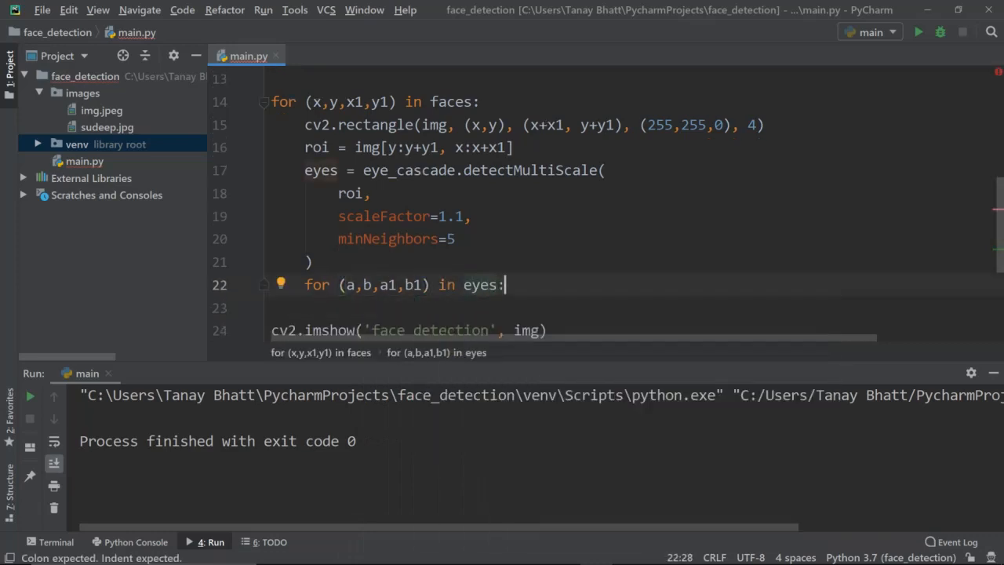
pyautogui.write('c')
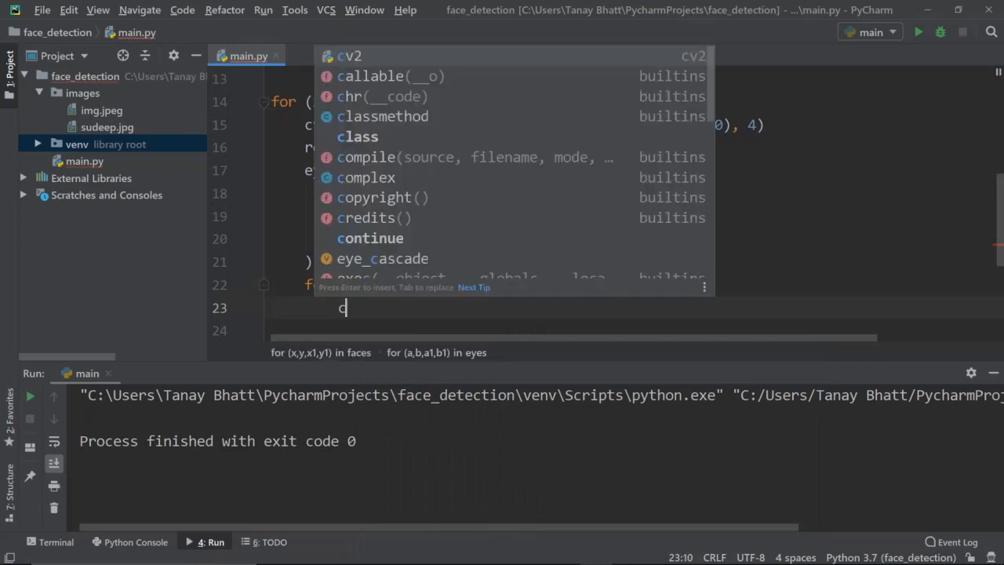
pyautogui.write('v2.rectangle(roi, (')
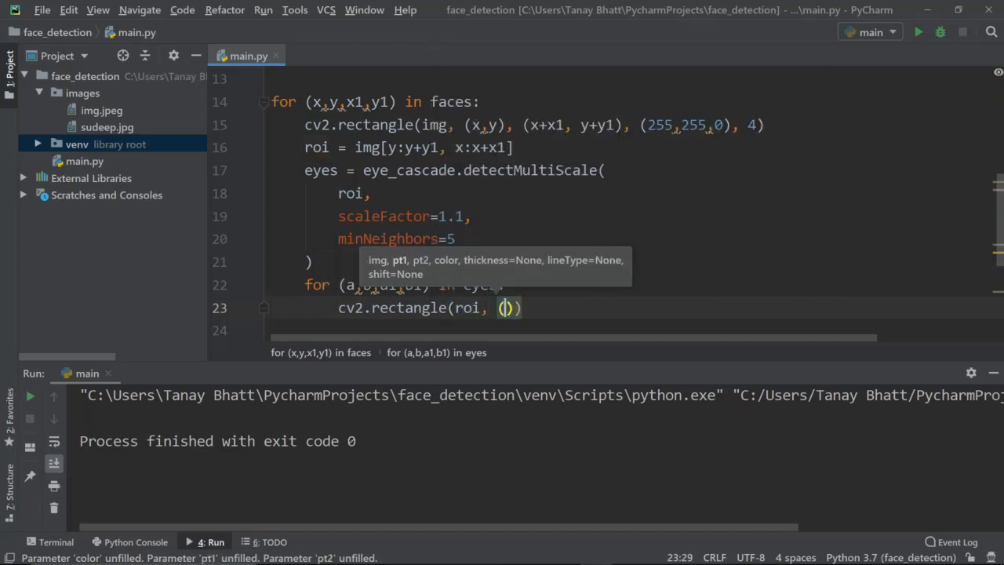
pyautogui.write('a,b), (')
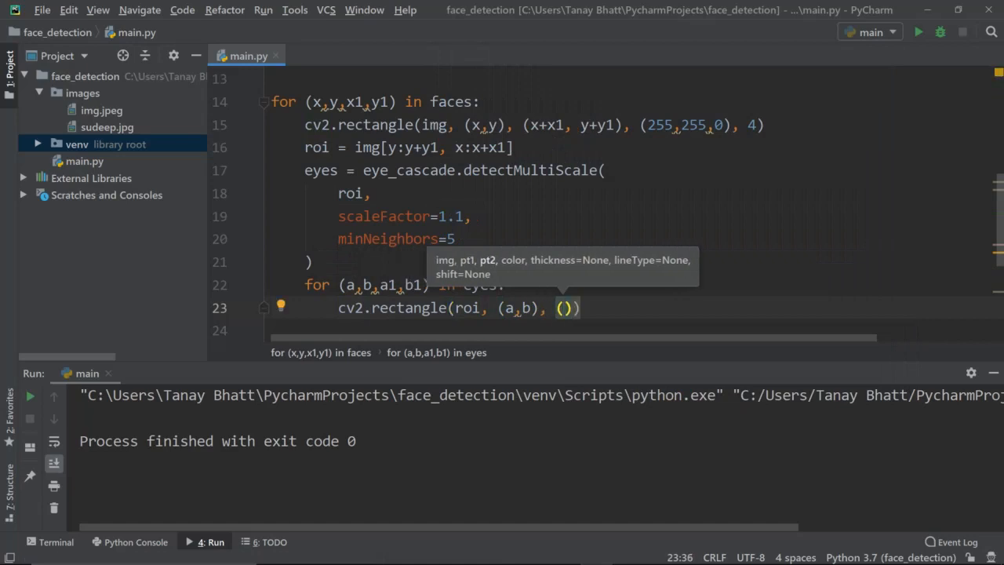
pyautogui.write('a+a1,')
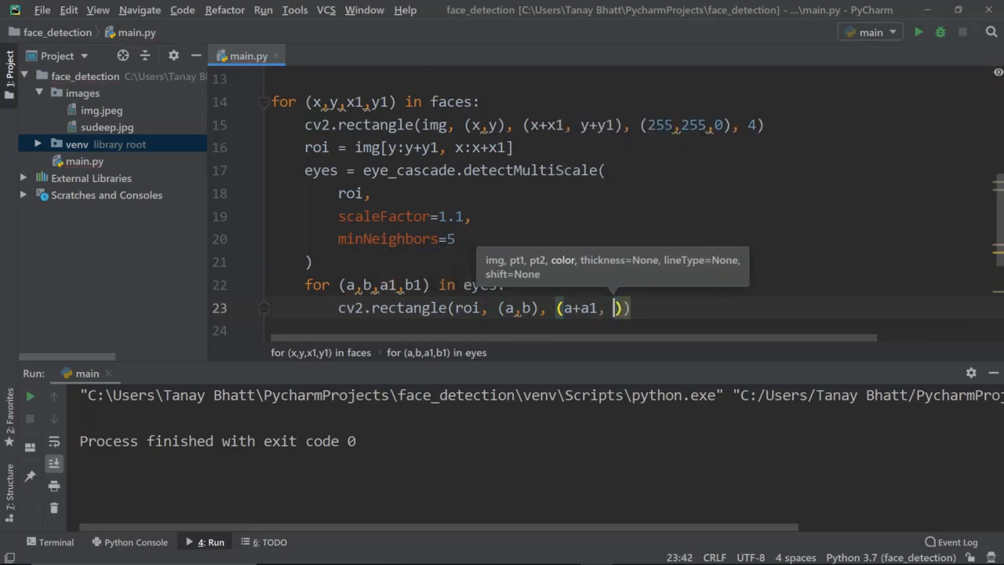
pyautogui.write('b+1')
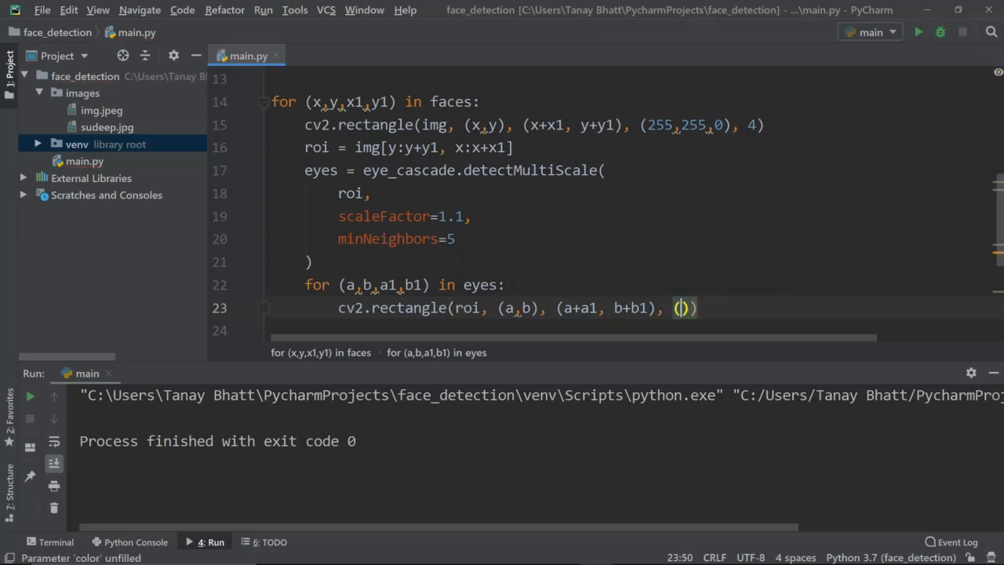
pyautogui.write('255')
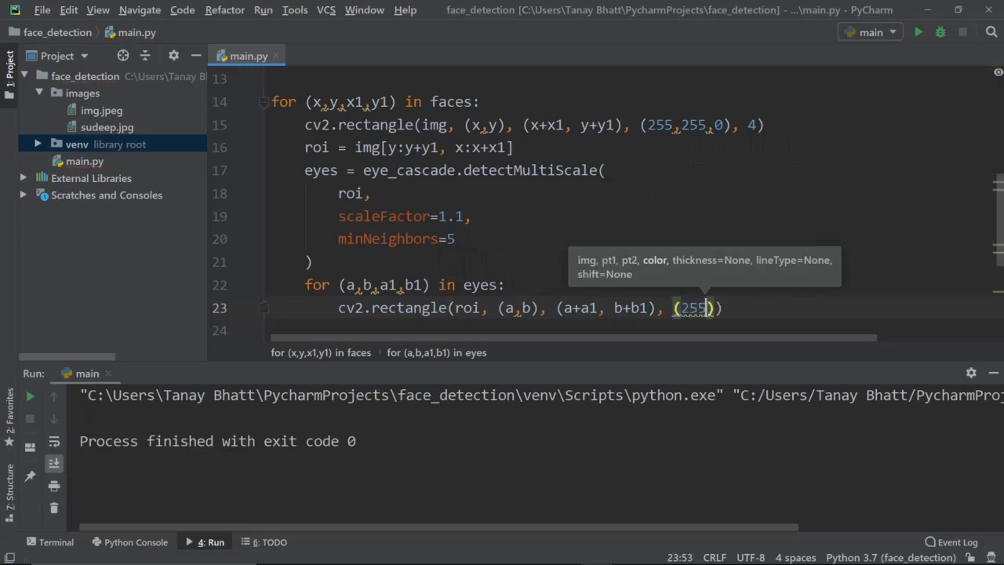
pyautogui.write(', 0')
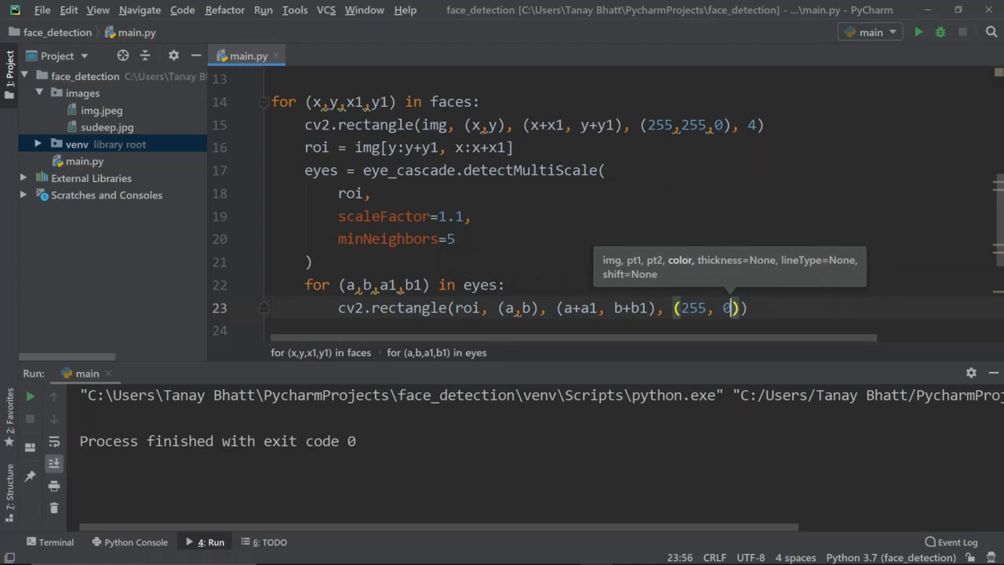
pyautogui.write(', 0')
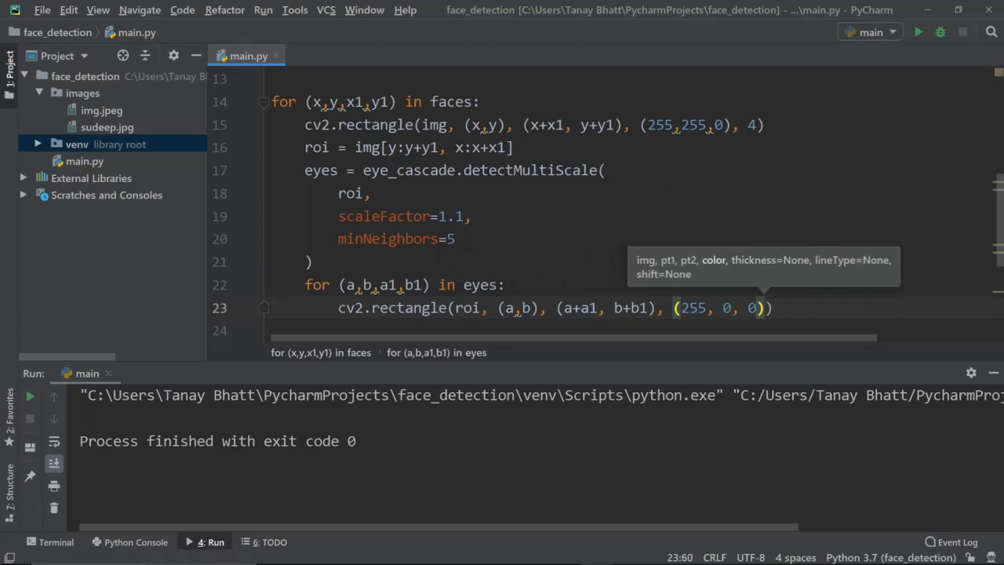
pyautogui.write(', 2')
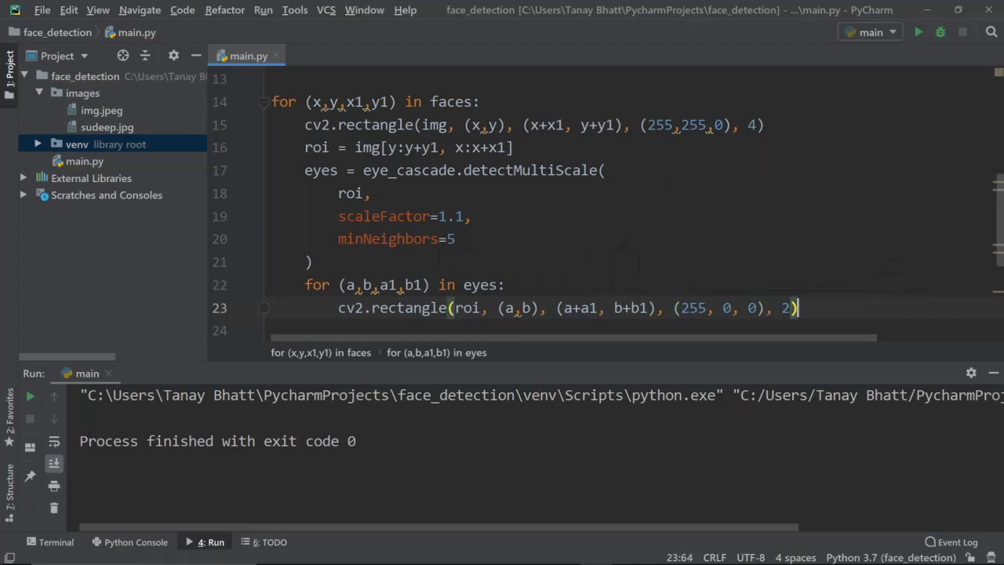
# - Run the script to check face and eye boxes, then close the result window
pyautogui.click(918, 32)
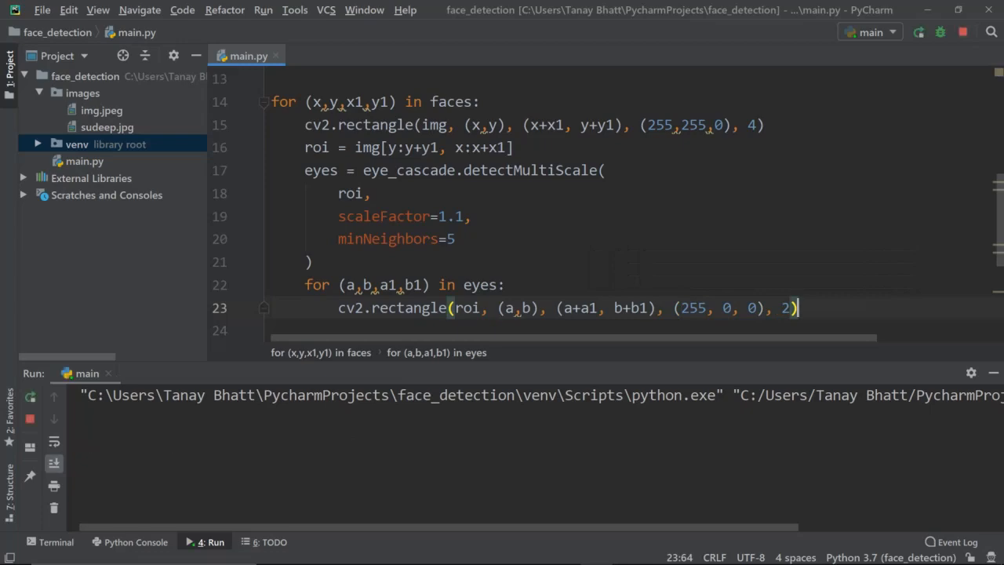
pyautogui.click(940, 32)
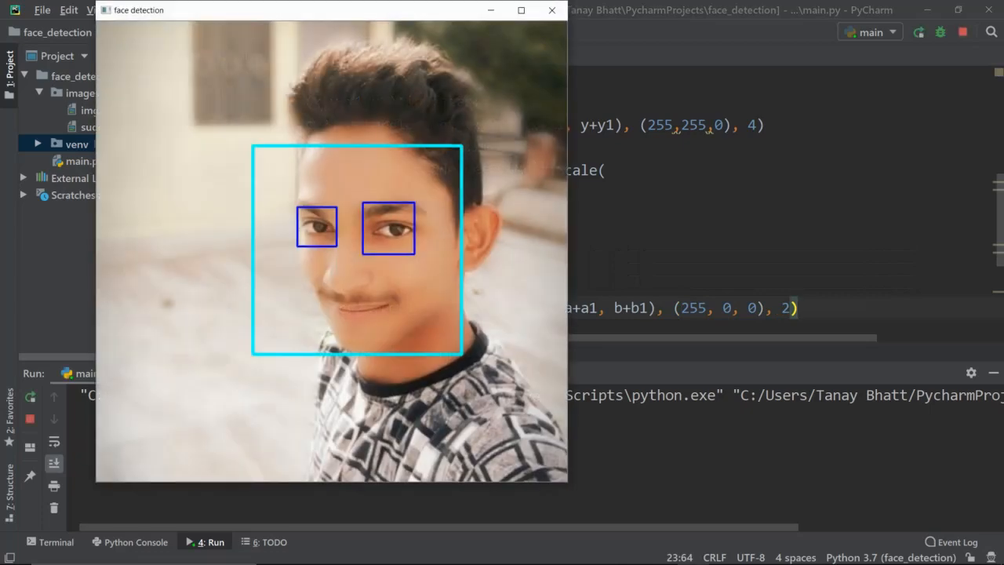
pyautogui.click(552, 10)
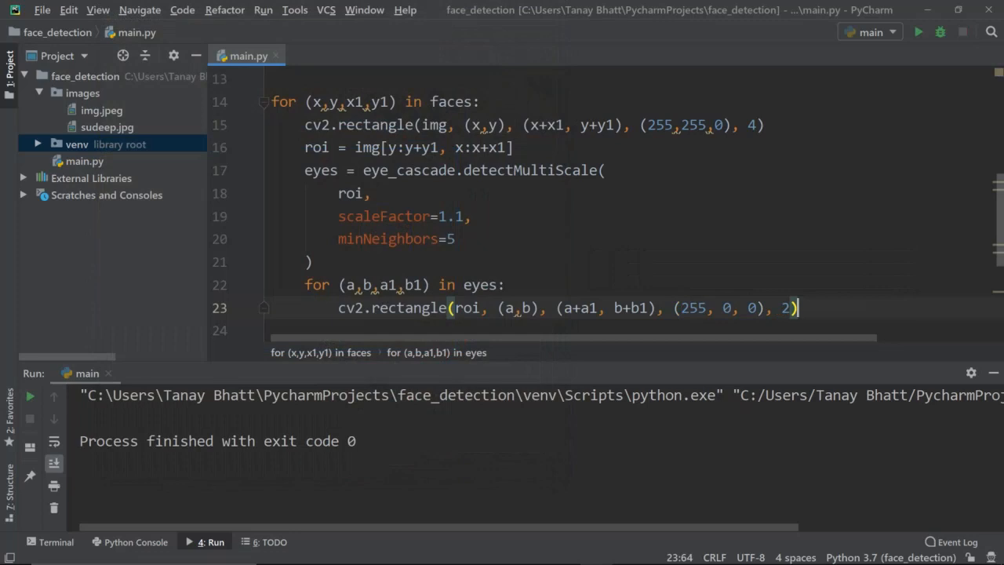
# - Replace 'sudeep.jpg' with 'img.jpeg' in the imread image path
pyautogui.scroll(3)
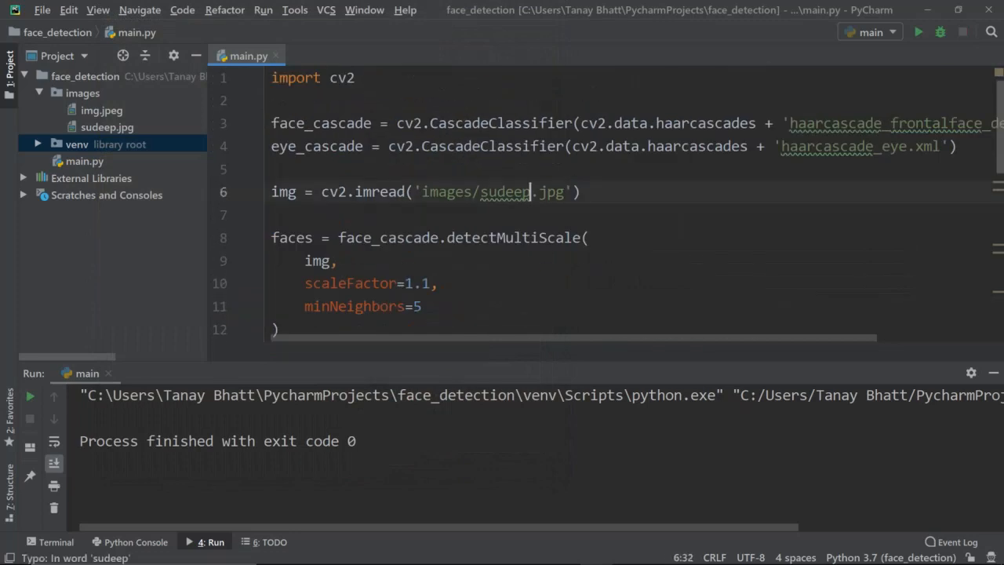
pyautogui.press('BackSpace')
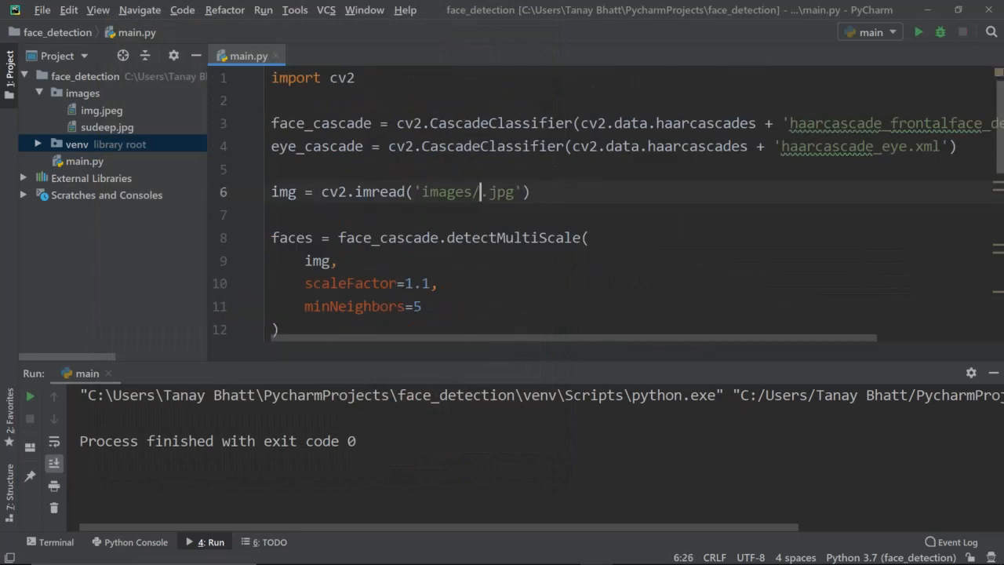
pyautogui.write('img.jpeg')
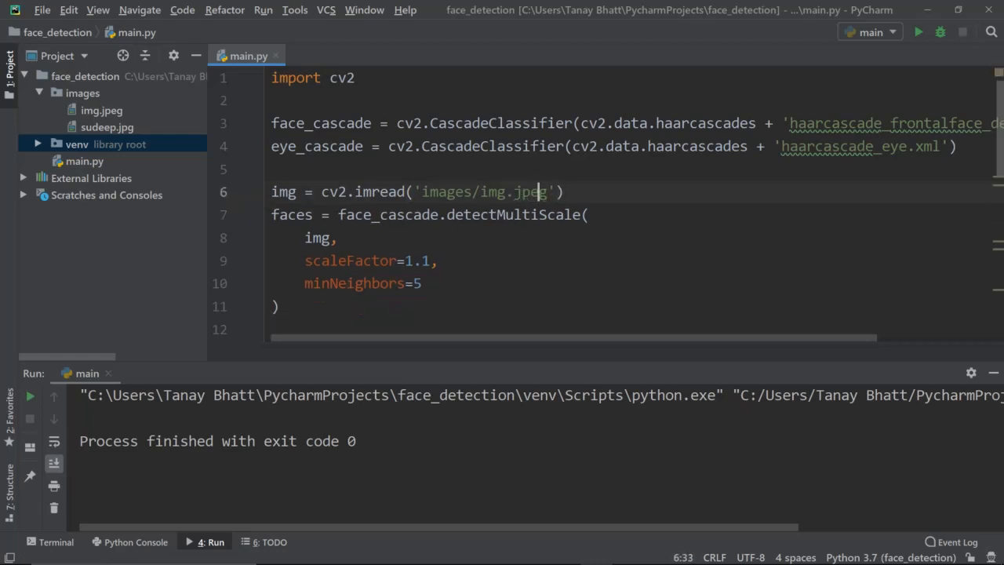
# - Run the script on the group photo and close the result window
pyautogui.click(918, 32)
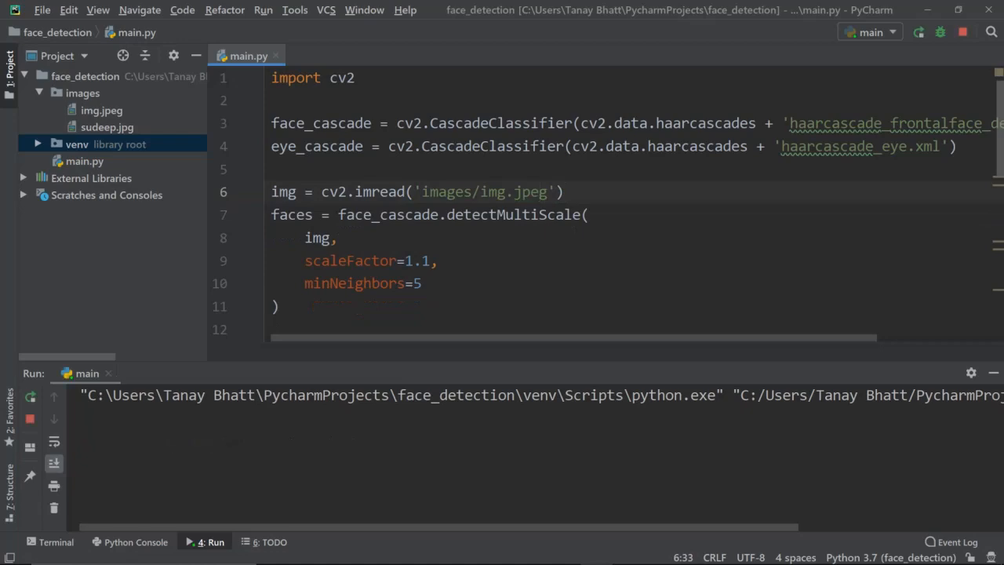
pyautogui.click(919, 33)
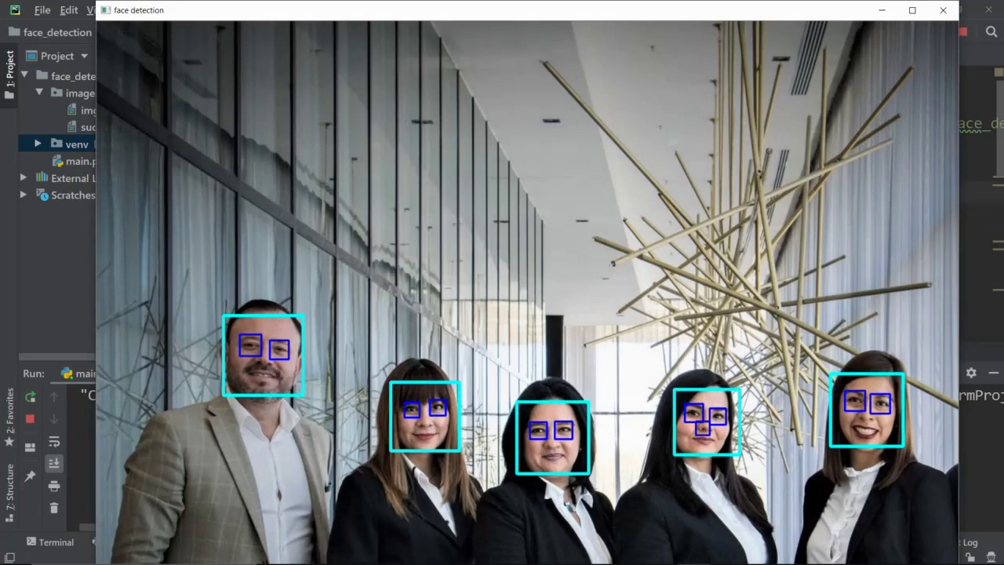
pyautogui.click(942, 11)
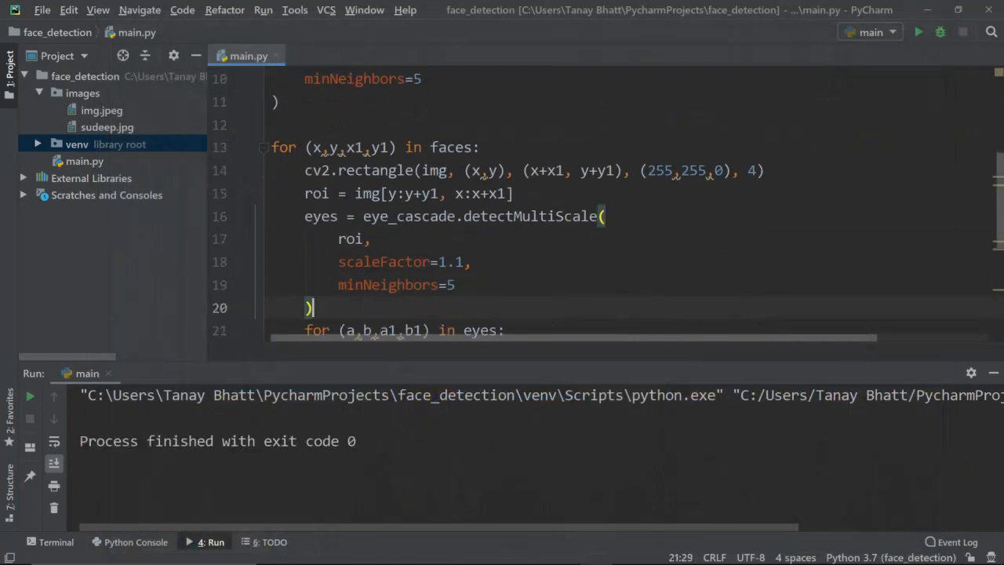
# - Change the eye detector's minNeighbors to 7 and rerun the script
pyautogui.scroll(-3)
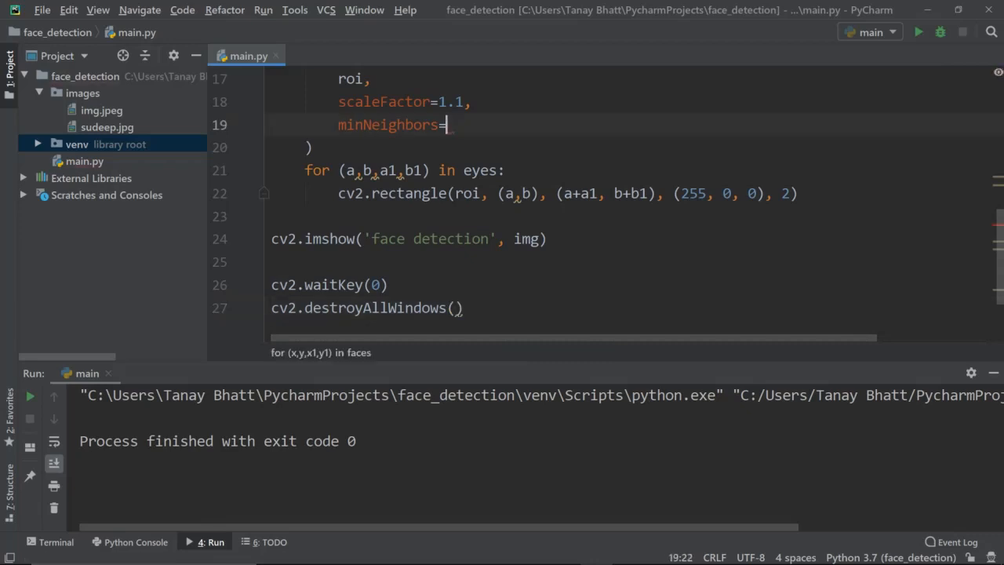
pyautogui.write('7')
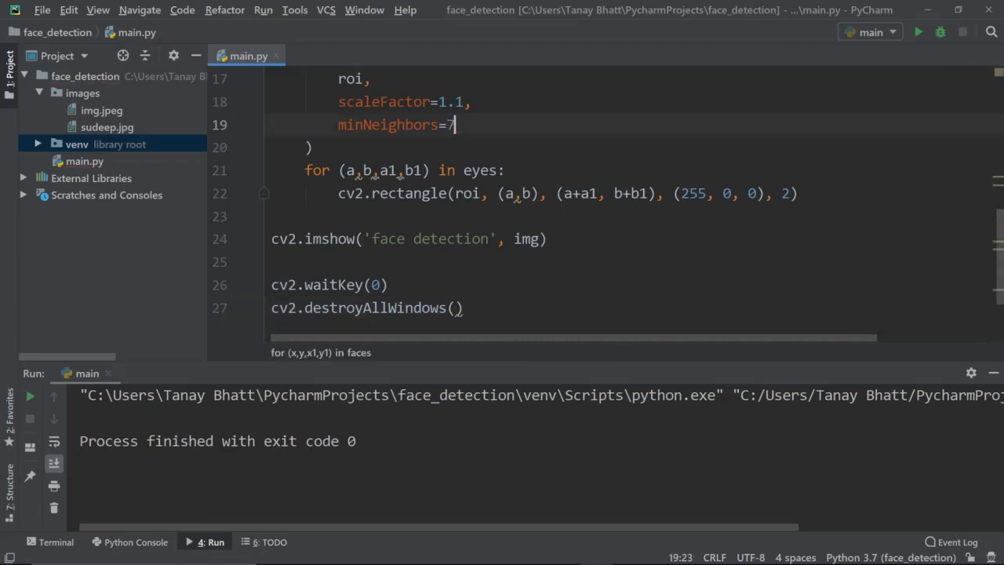
pyautogui.click(918, 32)
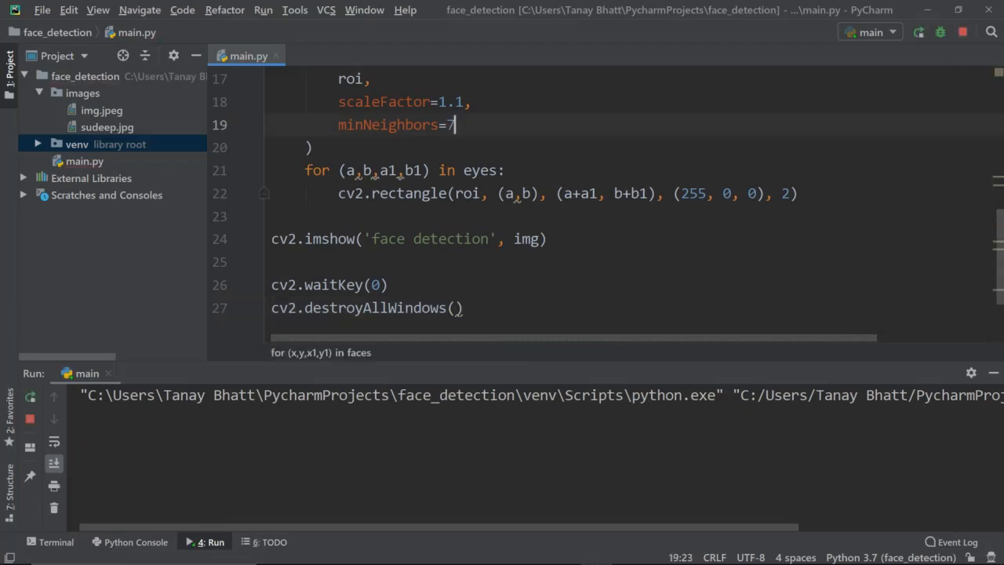